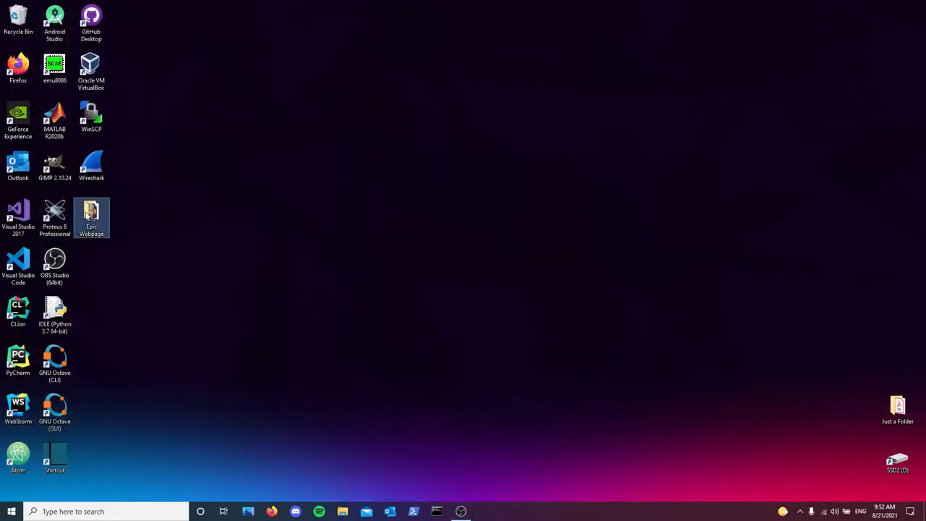
- Bring up the Epic Webpage desktop folder's options to open it with Code
{"action": "double_click", "coordinate": [92, 214]}
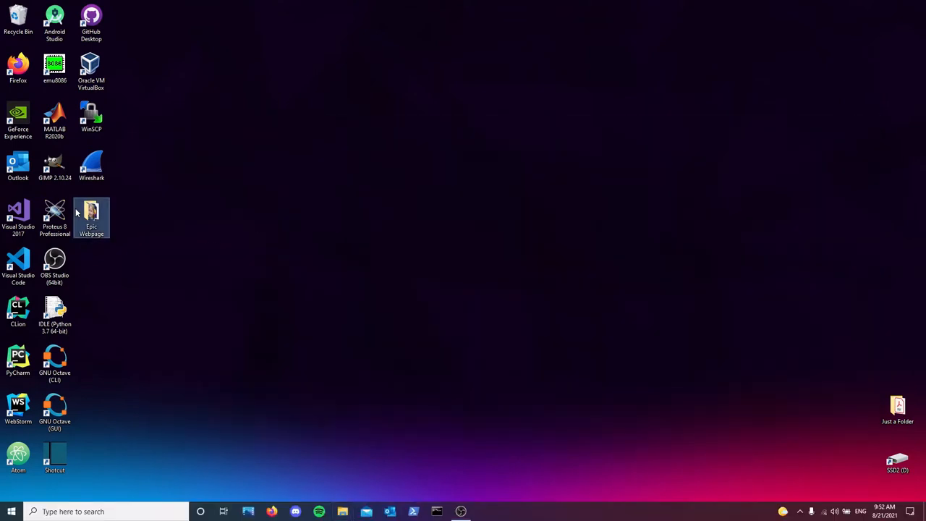
{"action": "right_click", "coordinate": [92, 214]}
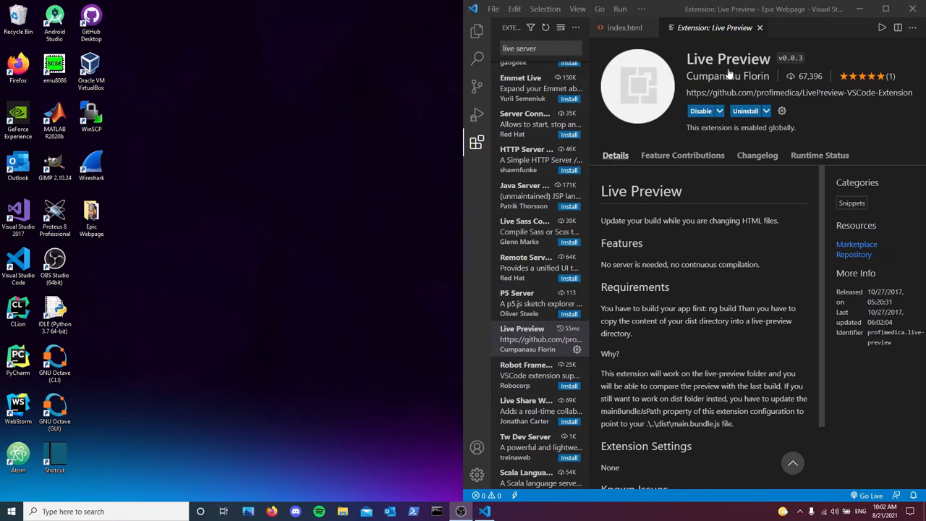
- Review the Live Server Preview extension details, then return to the project's files
{"action": "scroll", "scroll_direction": "down", "scroll_amount": 3}
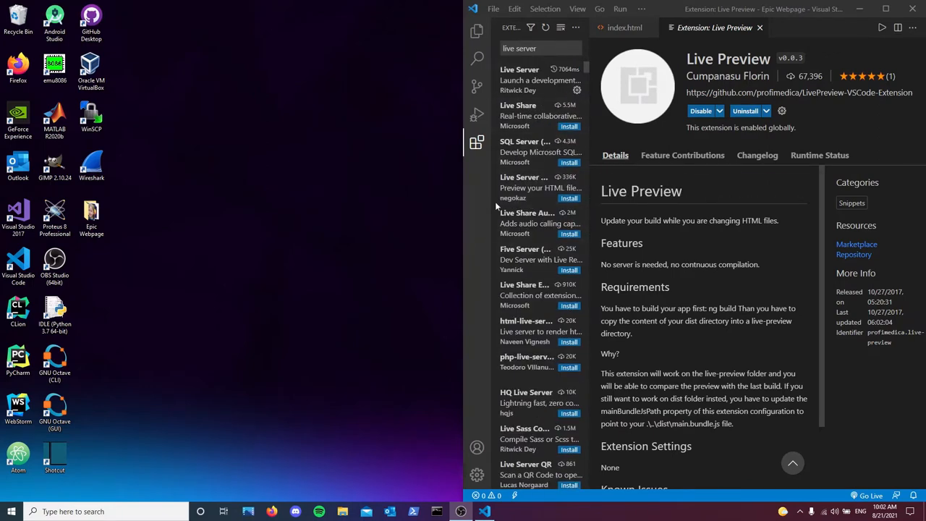
{"action": "left_click", "coordinate": [536, 188]}
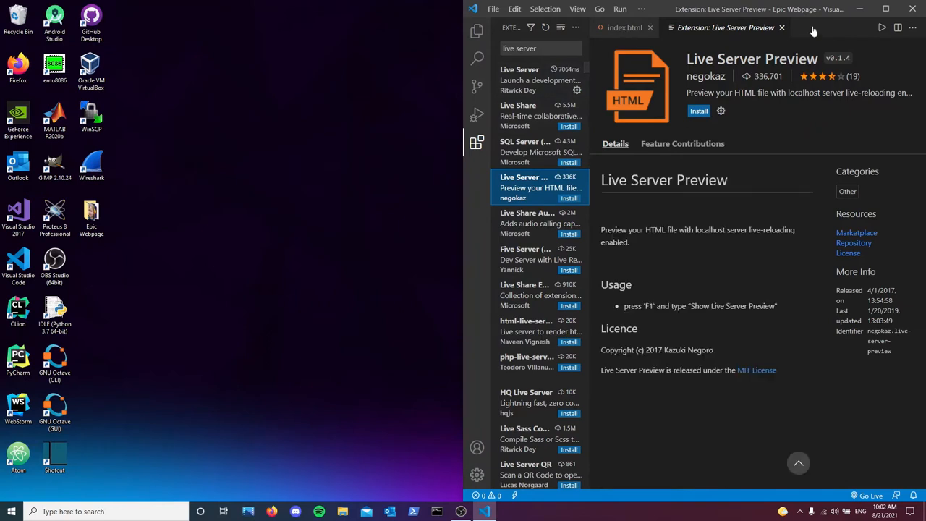
{"action": "left_click", "coordinate": [624, 28]}
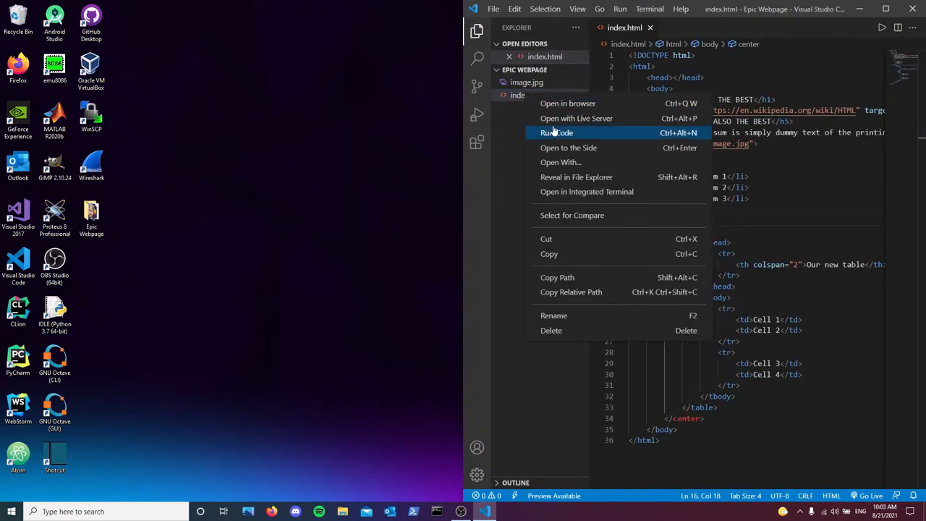
- Serve index.html with Live Server and edit the first list item to 'Item 1' to see it reload
{"action": "left_click", "coordinate": [575, 119]}
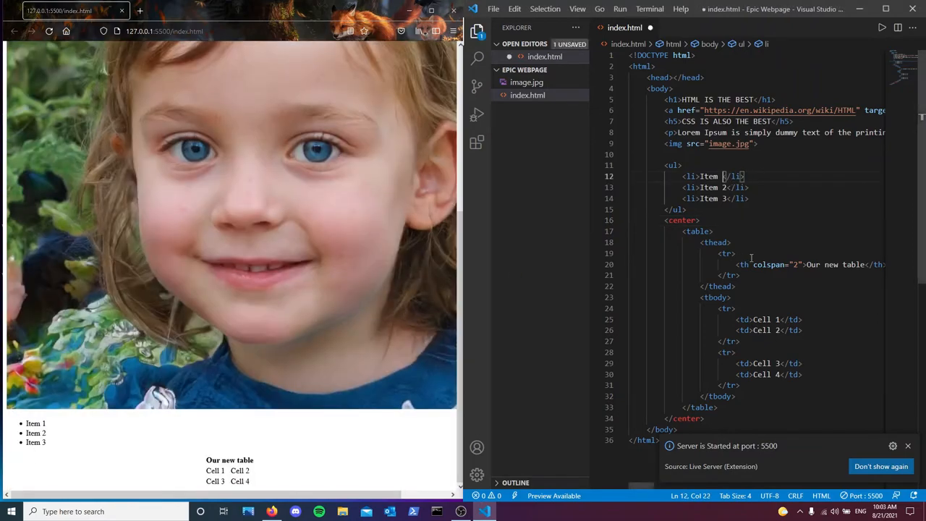
{"action": "key", "text": "Backspace"}
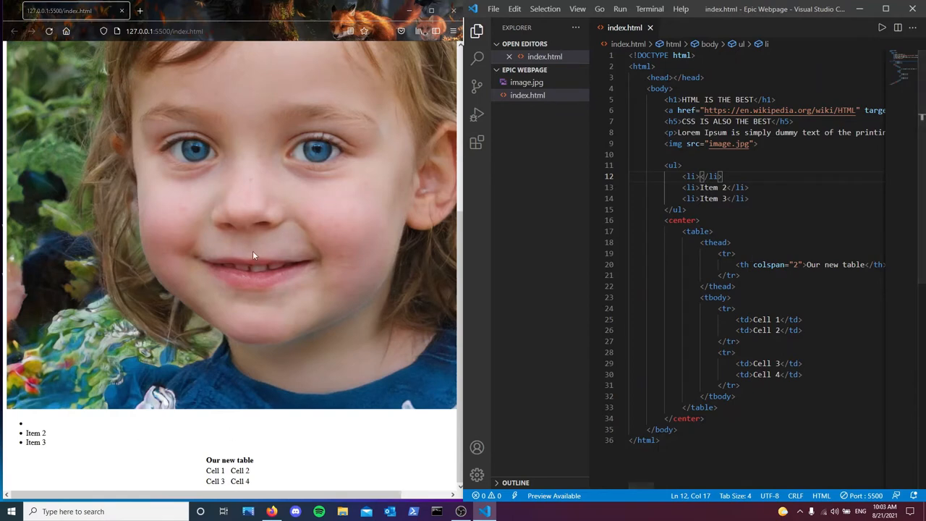
{"action": "type", "text": "Item 1"}
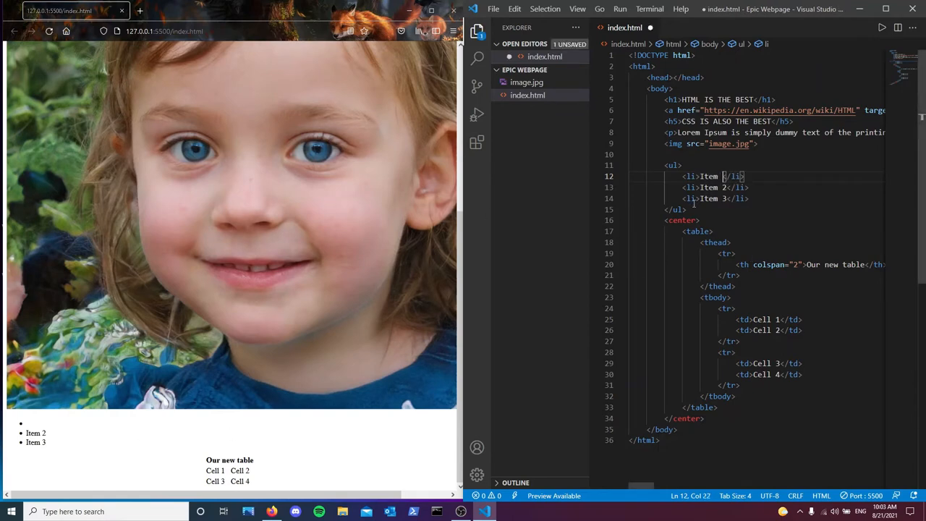
{"action": "type", "text": "1"}
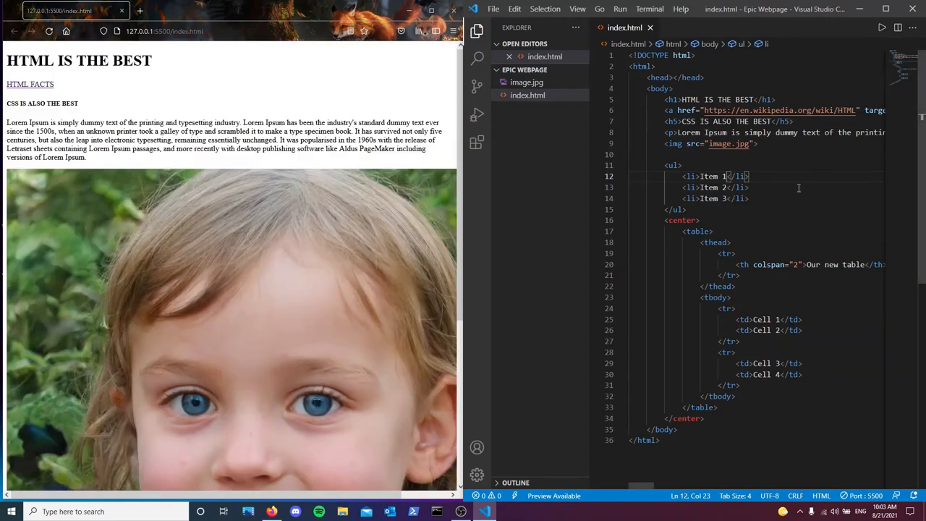
{"action": "mouse_move", "coordinate": [690, 176]}
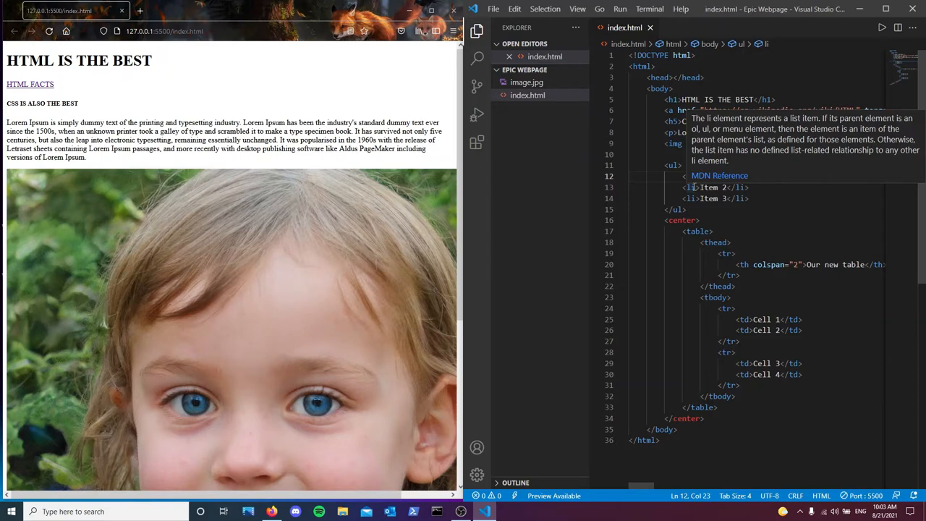
{"action": "mouse_move", "coordinate": [735, 227]}
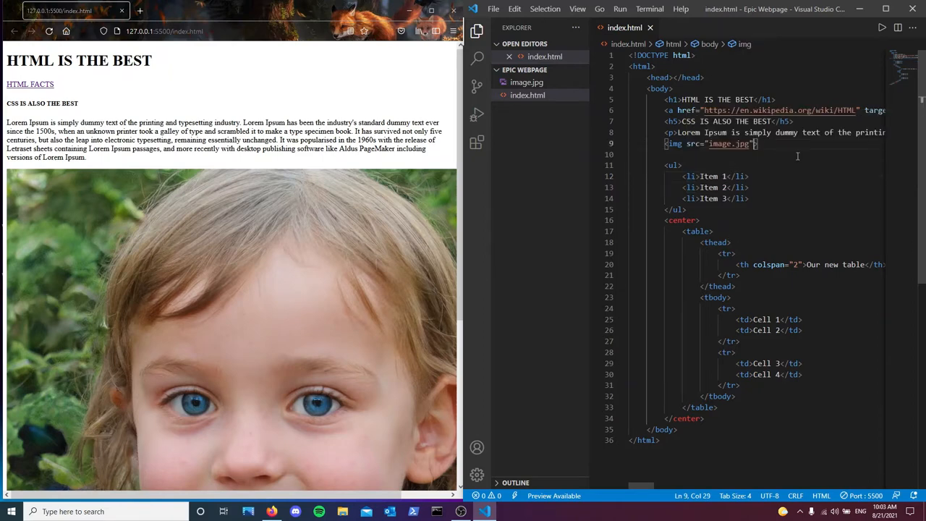
- Give the img tag an inline style with height 200px and save so the preview shrinks
{"action": "type", "text": "style=\""}
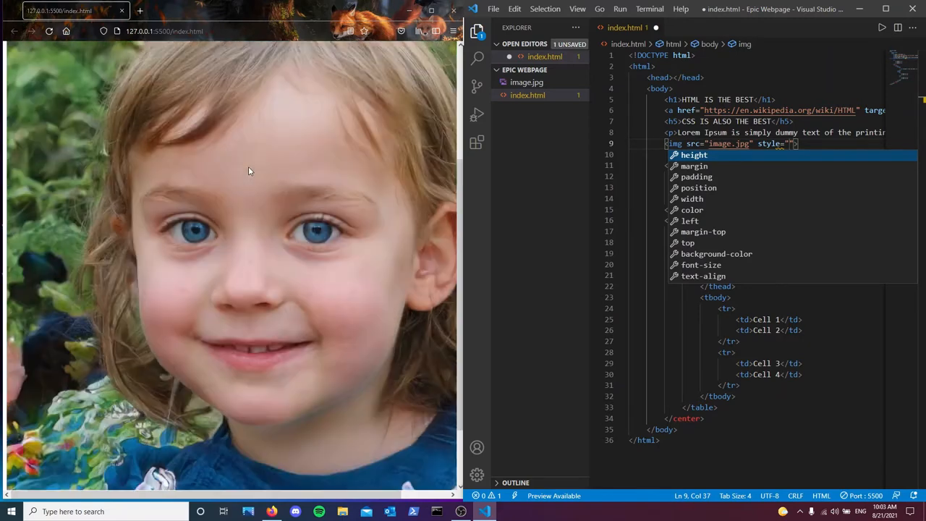
{"action": "scroll", "scroll_direction": "down", "scroll_amount": 3}
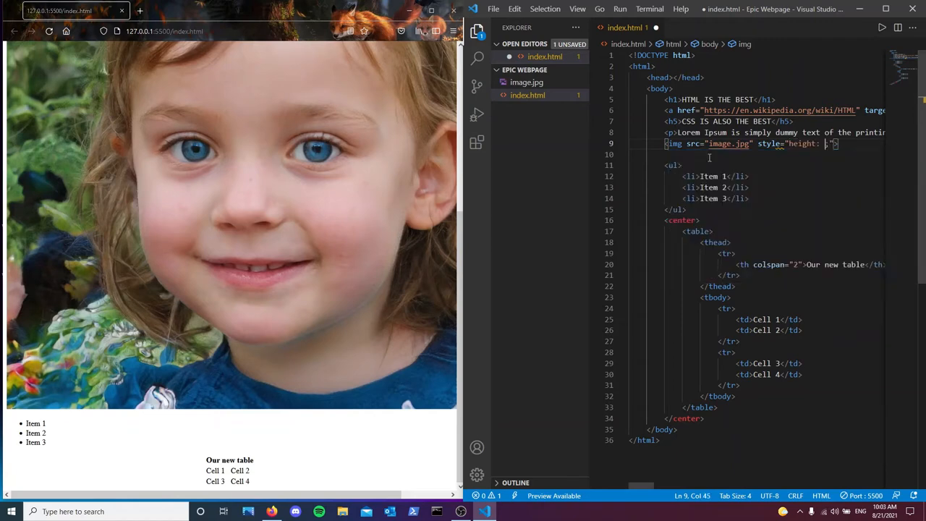
{"action": "type", "text": "200px"}
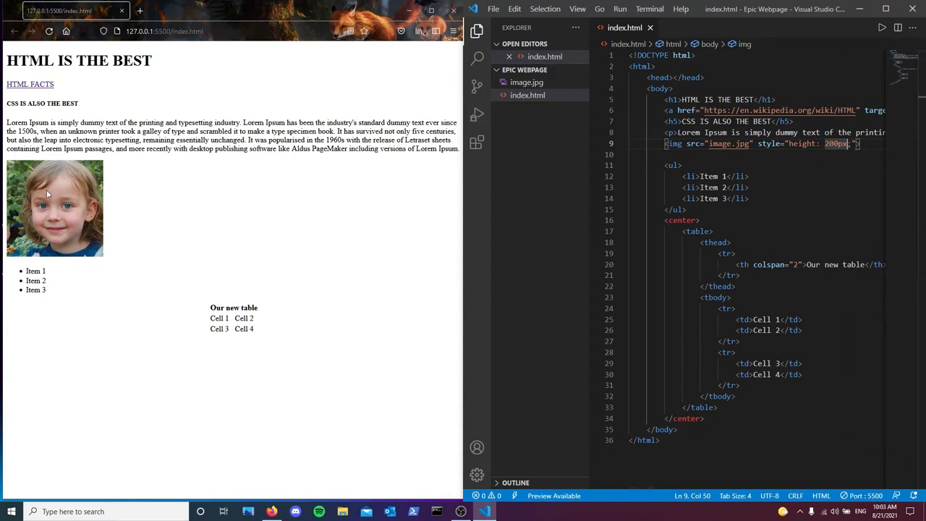
{"action": "mouse_move", "coordinate": [78, 208]}
{"action": "type", "text": ";"}
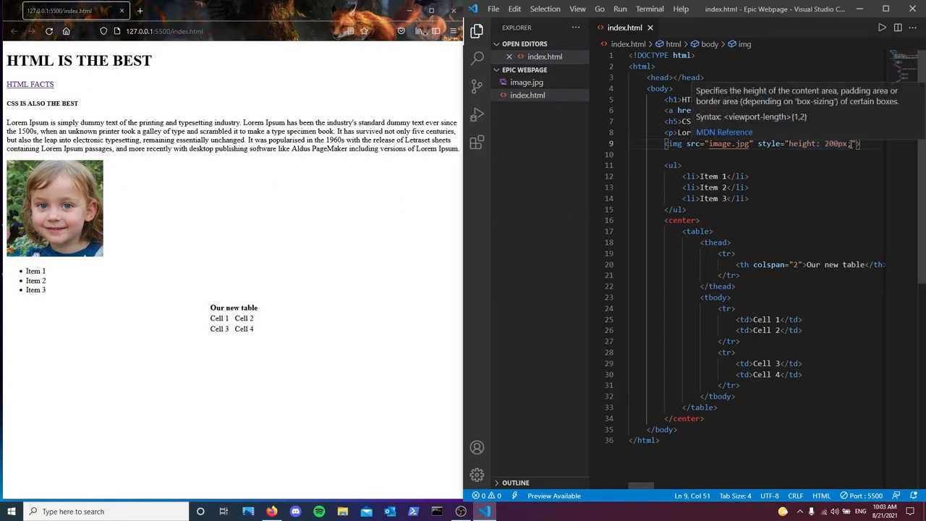
{"action": "type", "text": "w"}
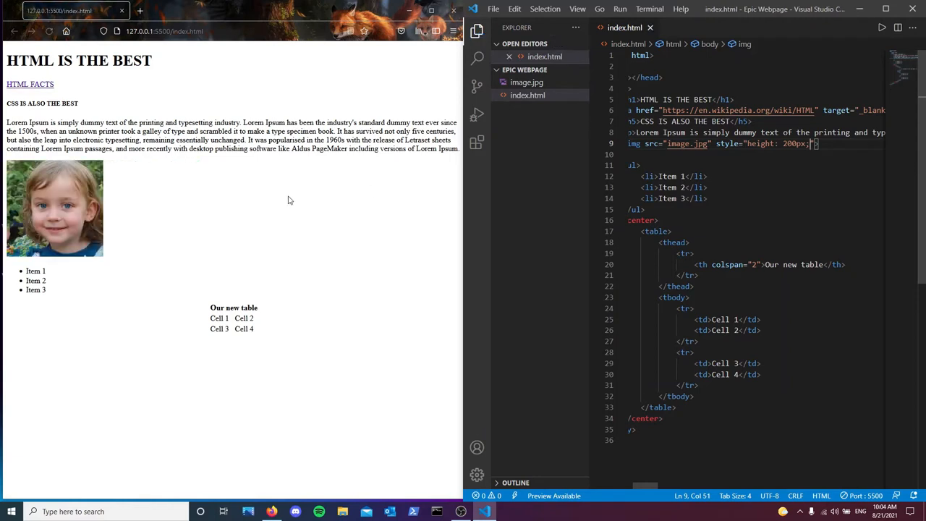
{"action": "mouse_move", "coordinate": [195, 177]}
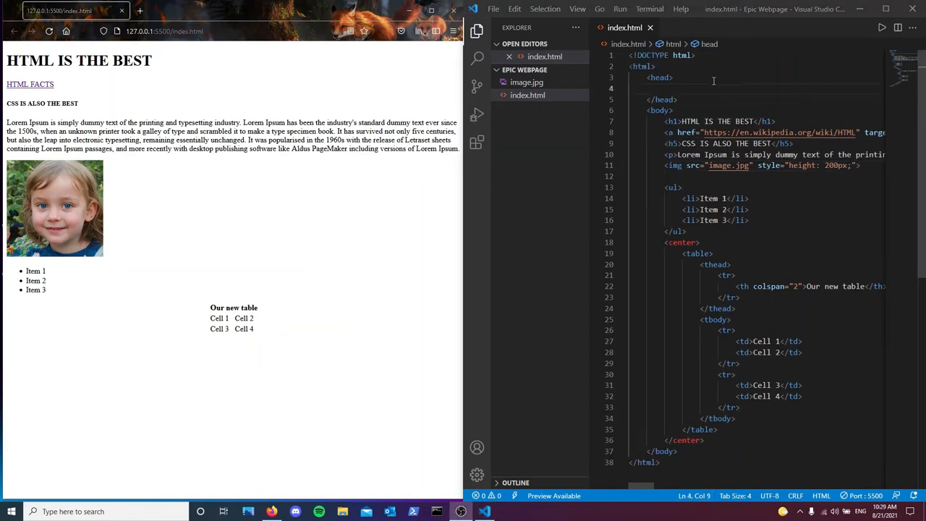
- Start a <style> block in the head and replace the image's inline height with class="user-img"
{"action": "type", "text": "<style>"}
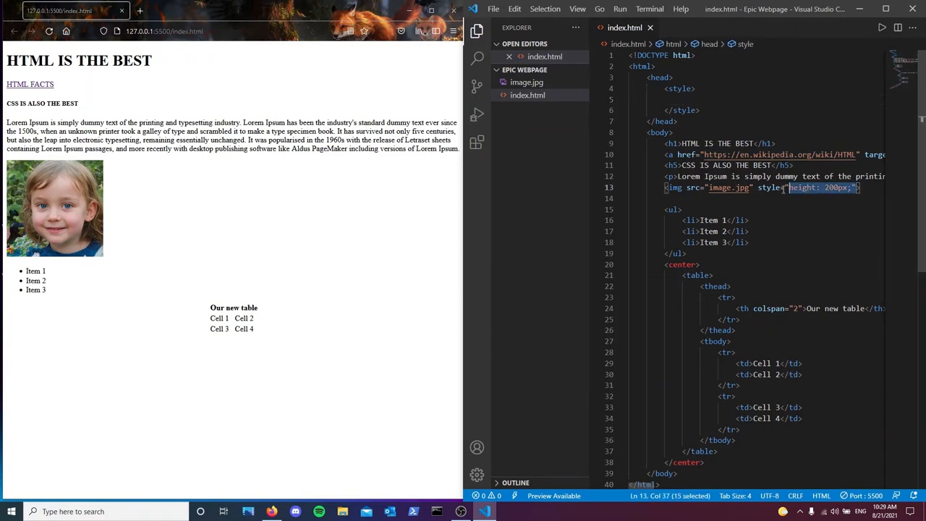
{"action": "key", "text": "Delete"}
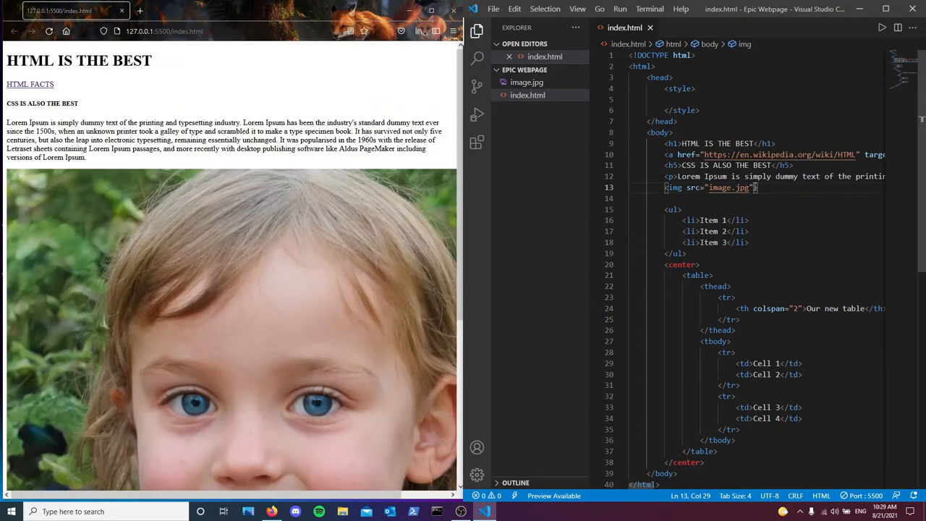
{"action": "type", "text": "class=\"\""}
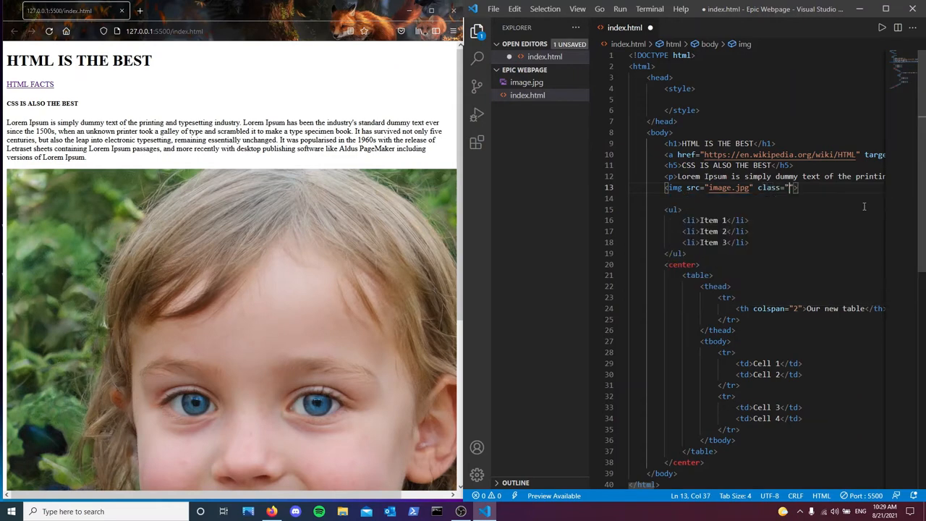
{"action": "key", "text": "ctrl+s"}
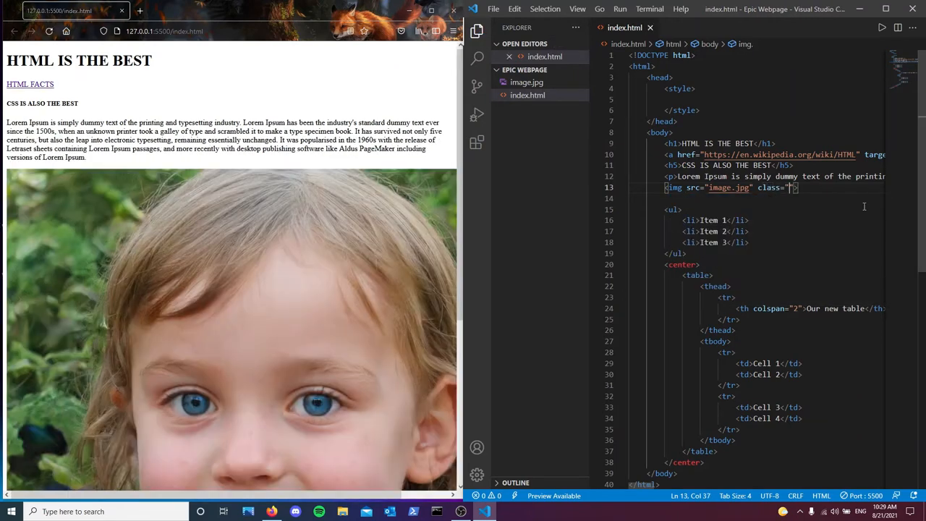
{"action": "type", "text": "user-img"}
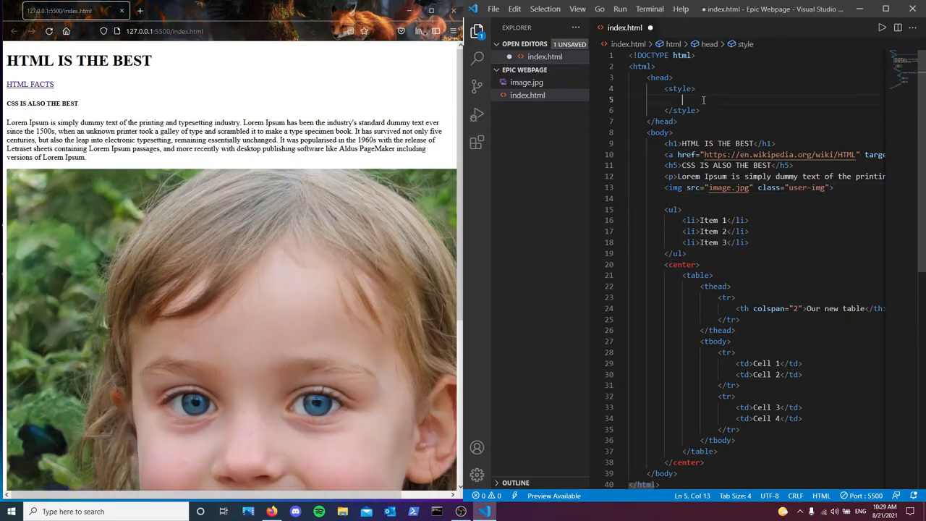
- Write a .user-img rule in the style block with height: 200px
{"action": "type", "text": "-"}
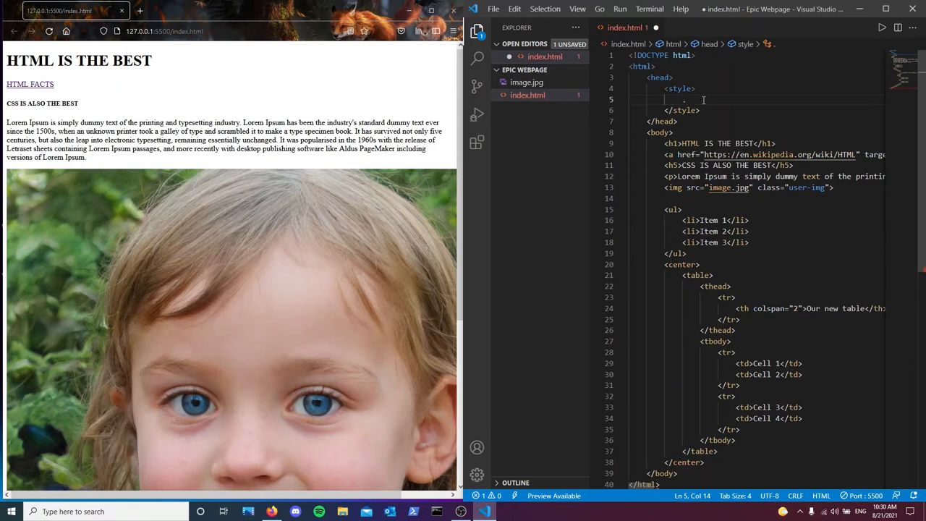
{"action": "type", "text": ".user-"}
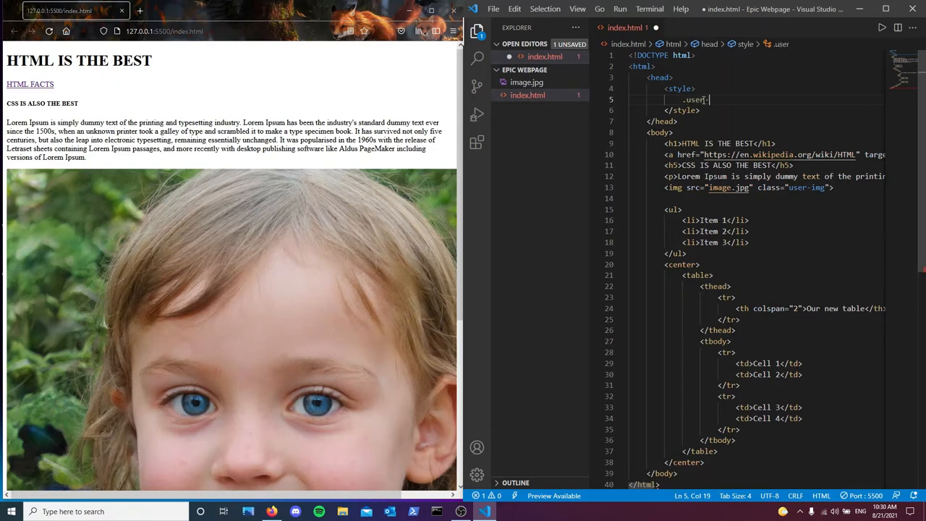
{"action": "type", "text": "-img{"}
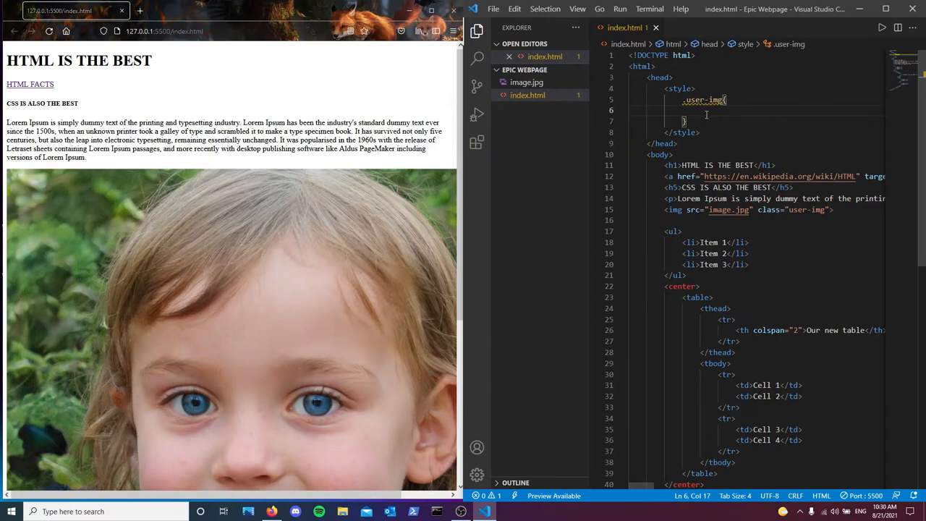
{"action": "type", "text": "height: 200px;"}
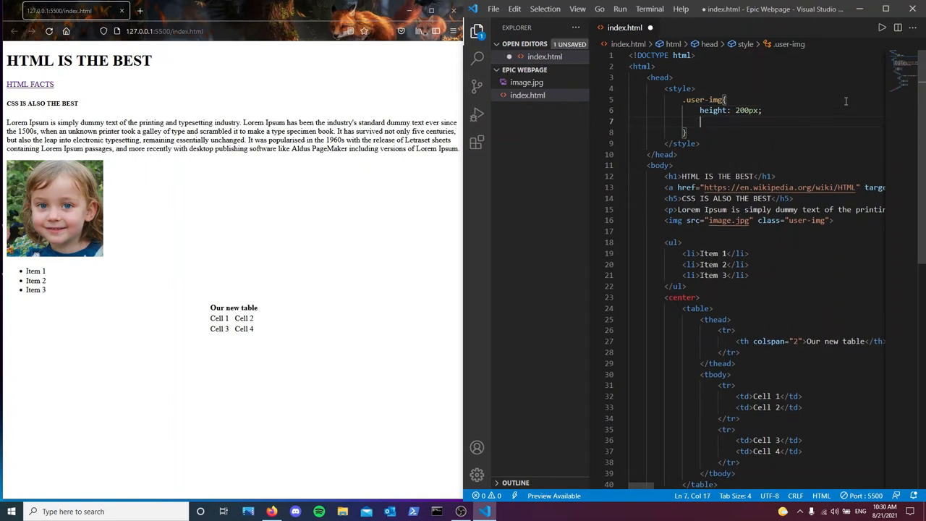
- Add border-radius: 50% to .user-img, then try a 400px width
{"action": "type", "text": "border-radius: ;"}
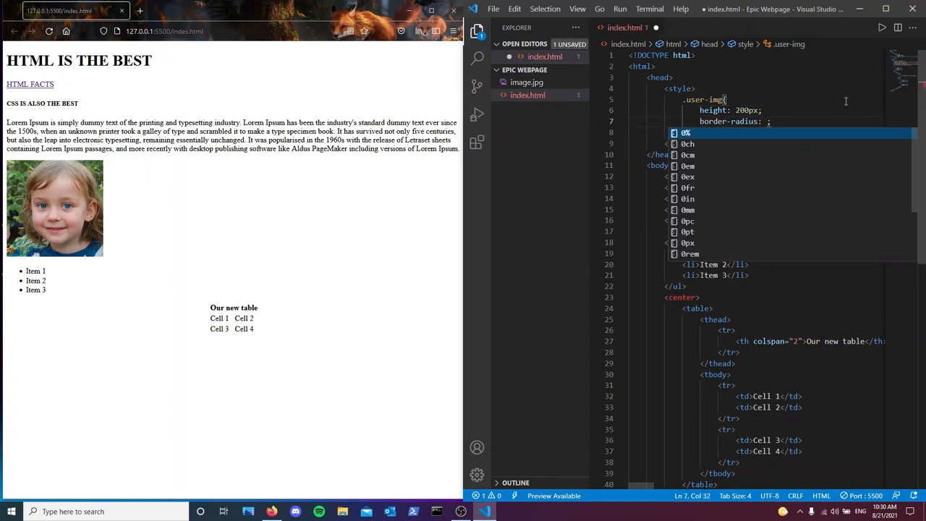
{"action": "type", "text": "50%"}
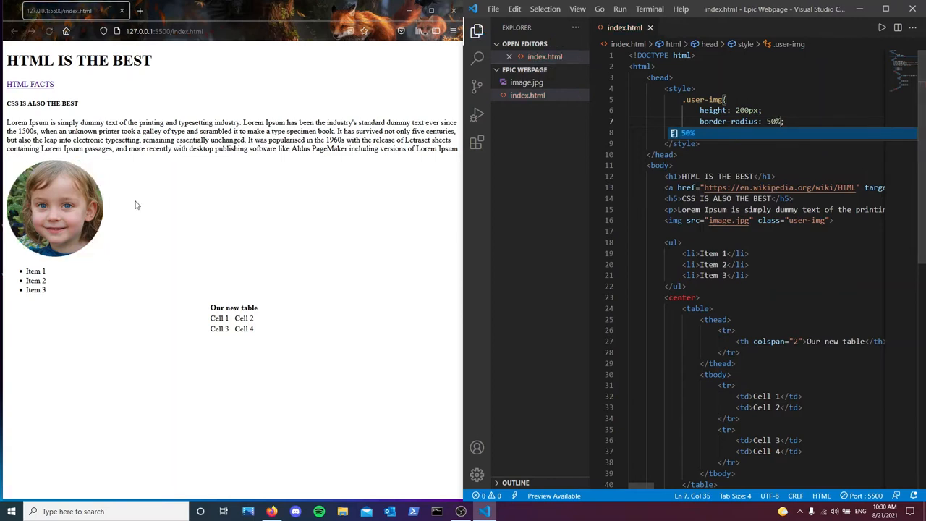
{"action": "mouse_move", "coordinate": [123, 265]}
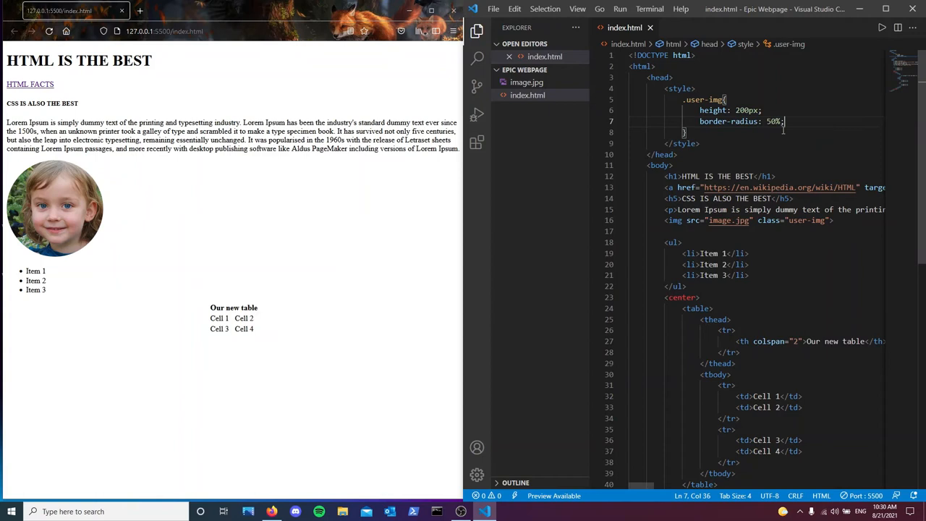
{"action": "mouse_move", "coordinate": [793, 121]}
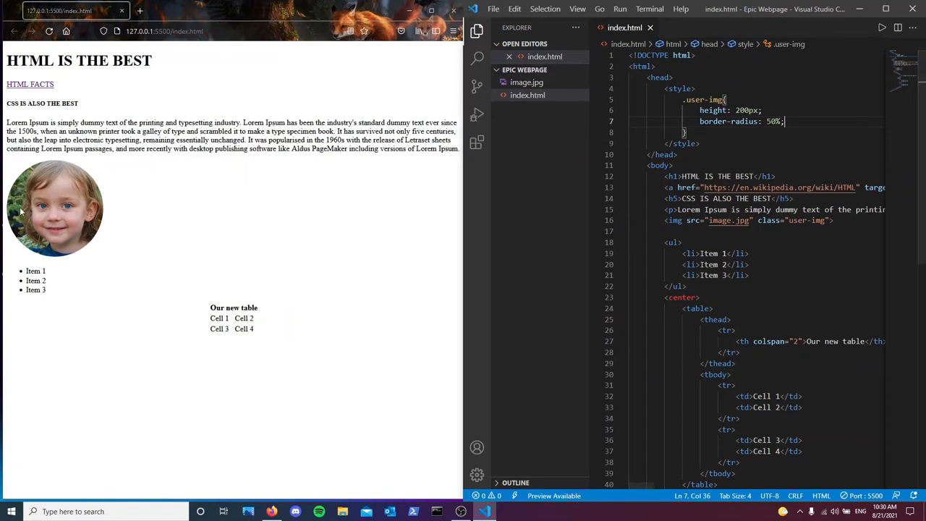
{"action": "mouse_move", "coordinate": [717, 173]}
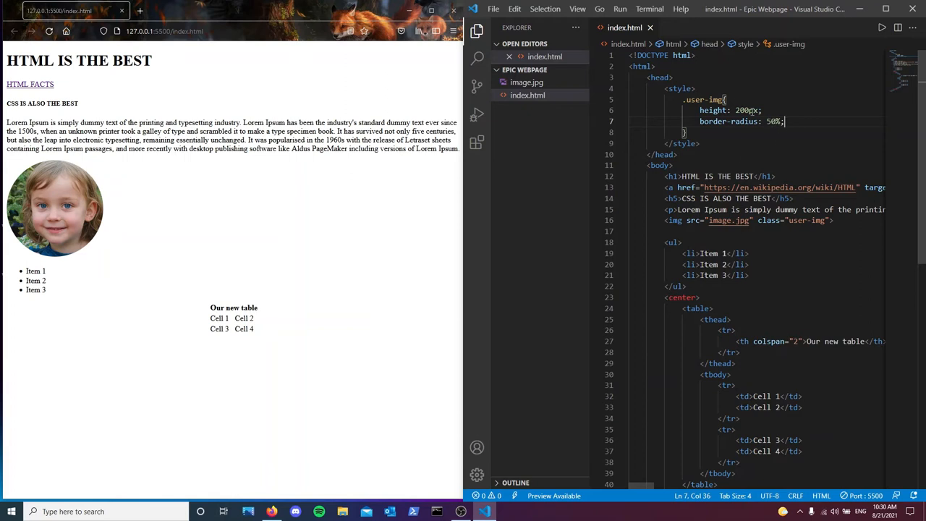
{"action": "type", "text": "width: 400px;"}
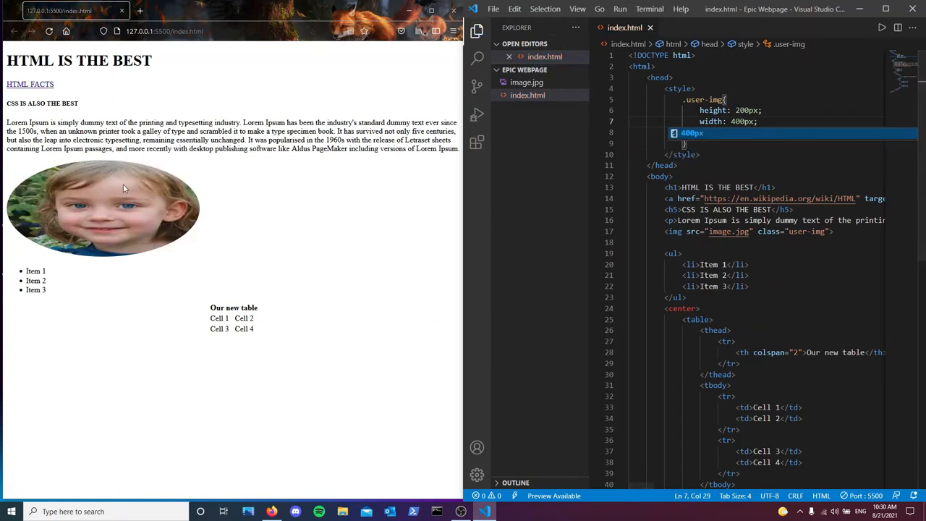
{"action": "mouse_move", "coordinate": [159, 251]}
{"action": "type", "text": "border-radius: 50%;"}
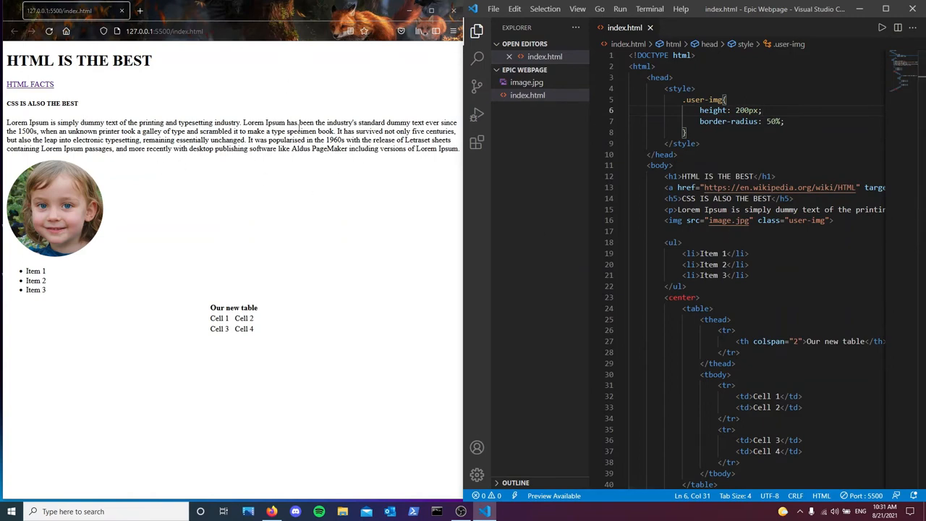
{"action": "mouse_move", "coordinate": [180, 268]}
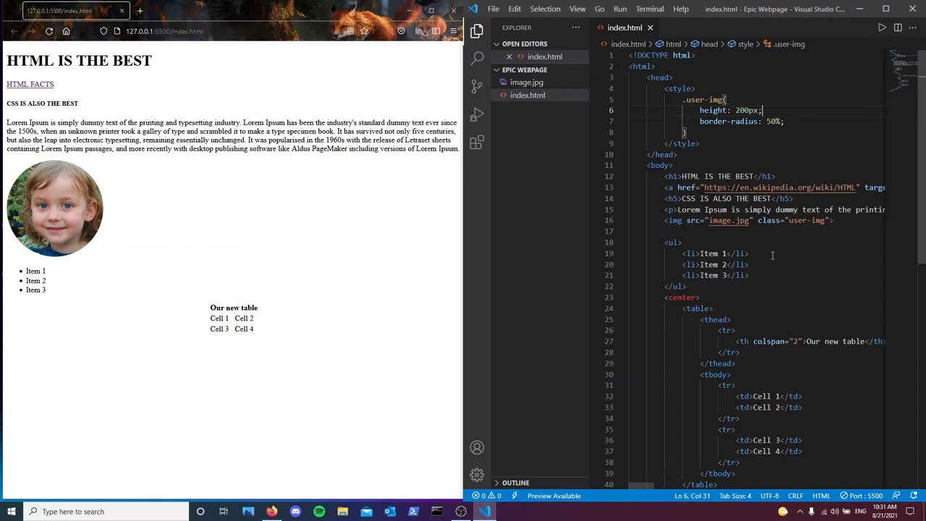
- Wrap the img tag in a div.user-info via Emmet and start a .user-info rule in the styles
{"action": "scroll", "scroll_direction": "down", "scroll_amount": 3}
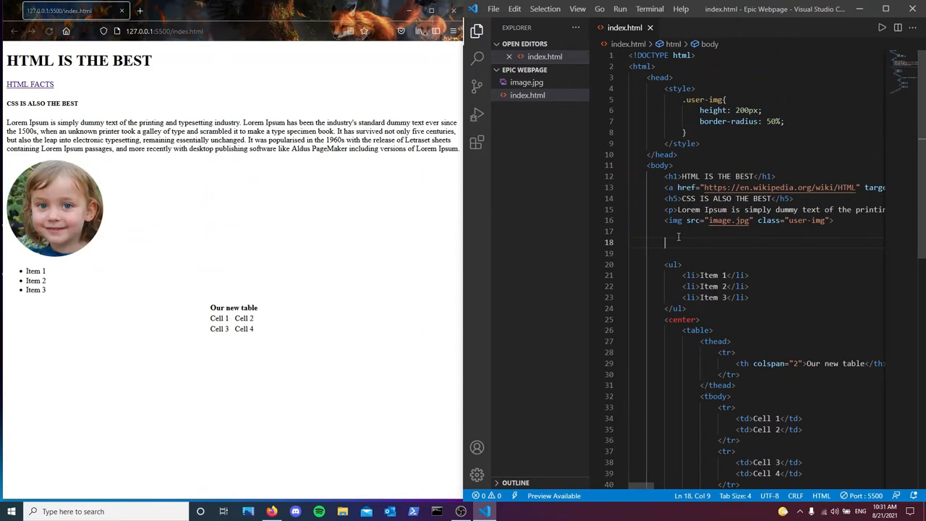
{"action": "type", "text": "div."}
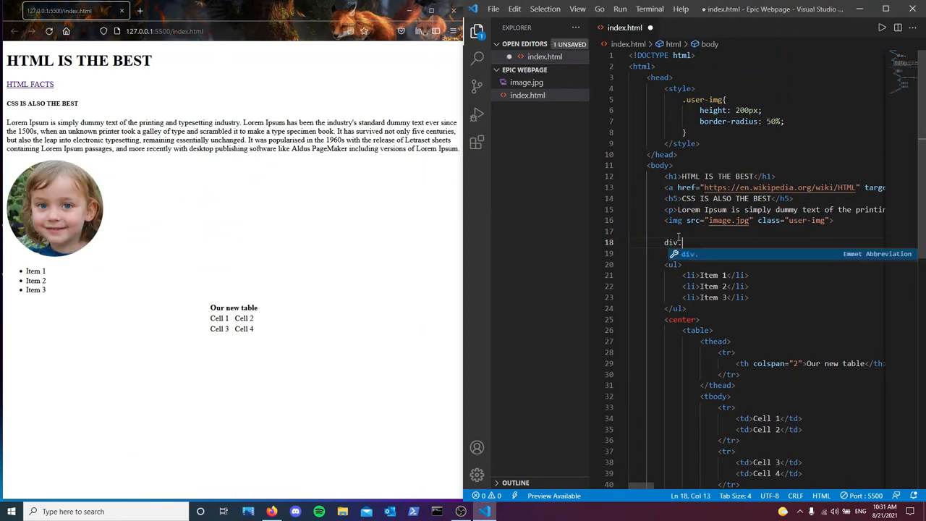
{"action": "type", "text": ".user-i"}
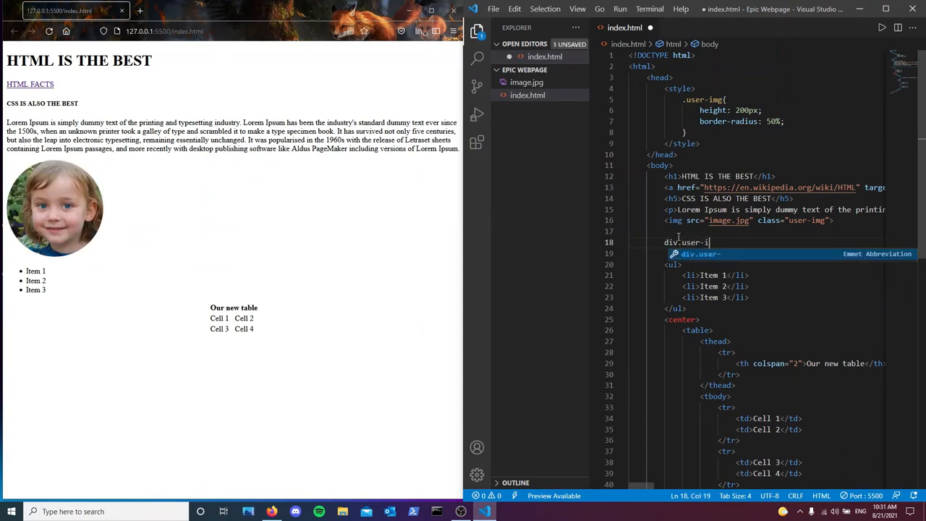
{"action": "key", "text": "Tab"}
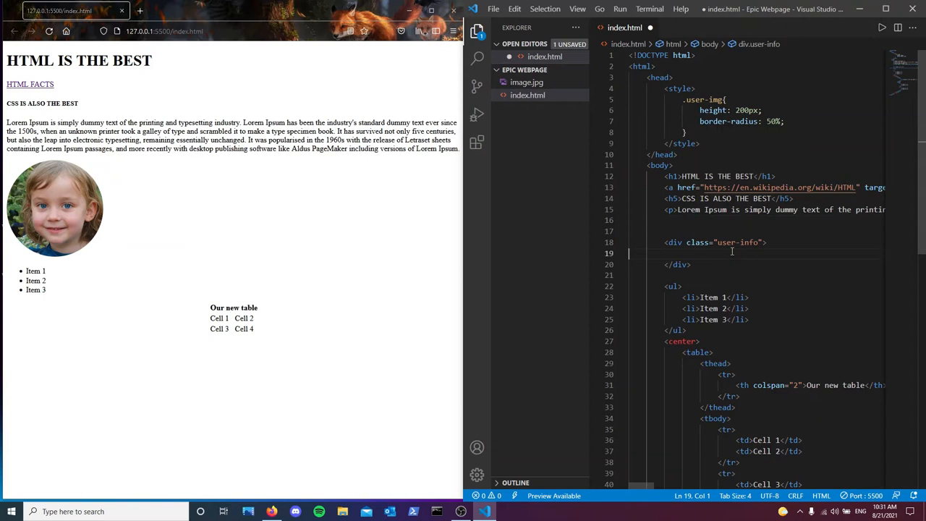
{"action": "type", "text": "<img src=\"image.jpg\" class=\"user-img\">"}
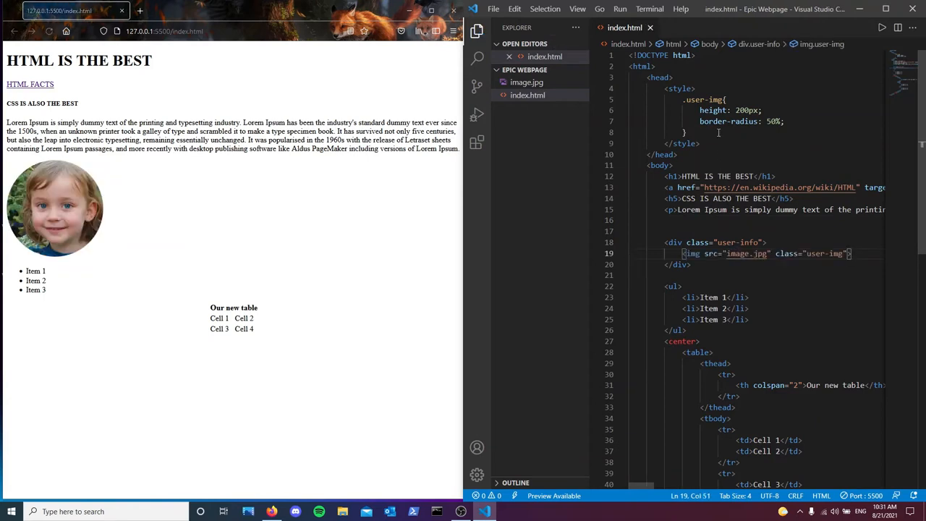
{"action": "left_click", "coordinate": [686, 134]}
{"action": "type", "text": ".user-info{"}
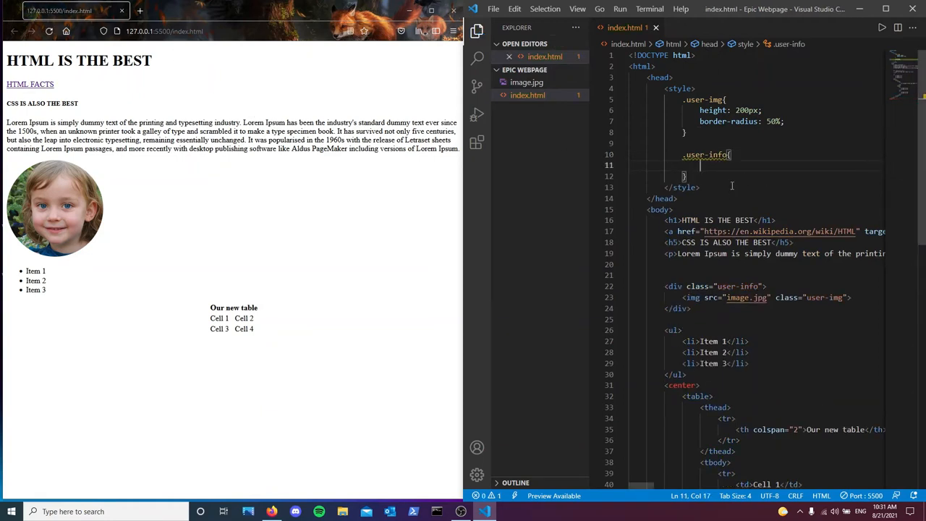
- Add background-color to .user-info, trying black and aqua before clearing the value
{"action": "type", "text": "background-color: black;"}
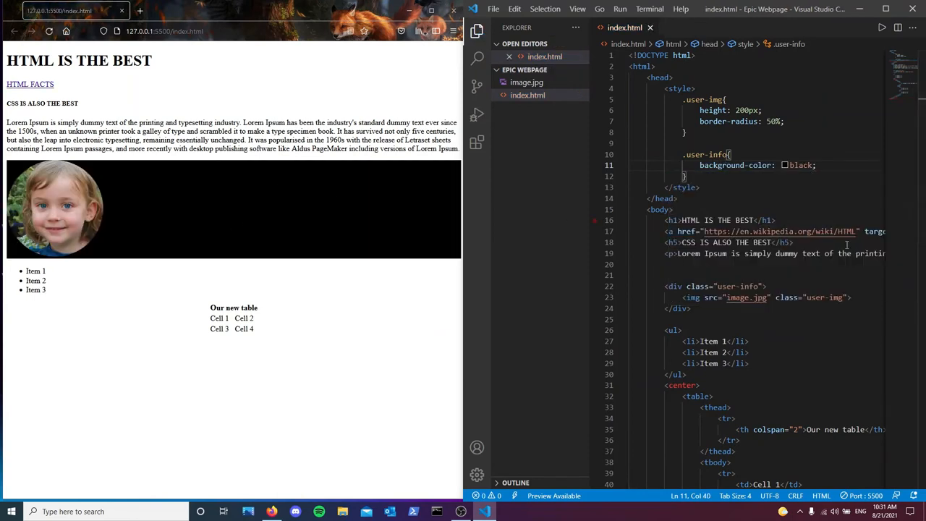
{"action": "key", "text": "BackSpace"}
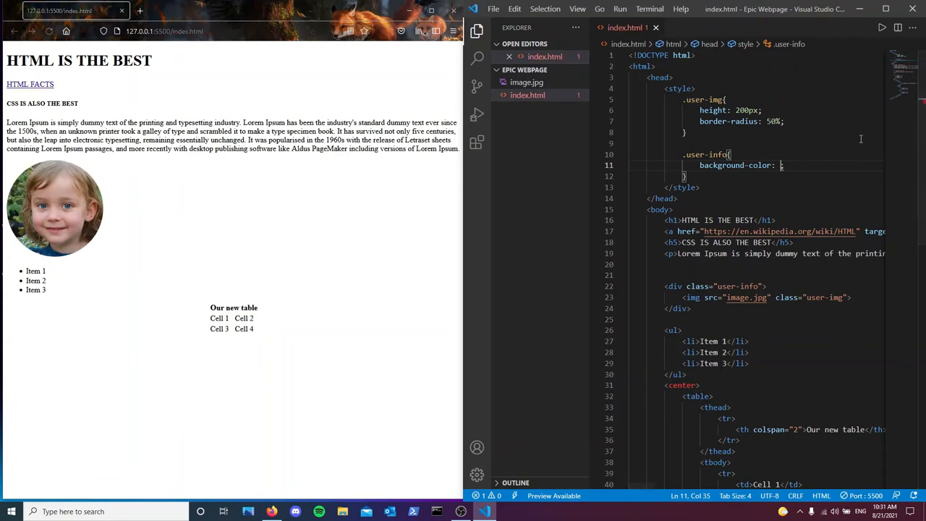
{"action": "type", "text": "aqu"}
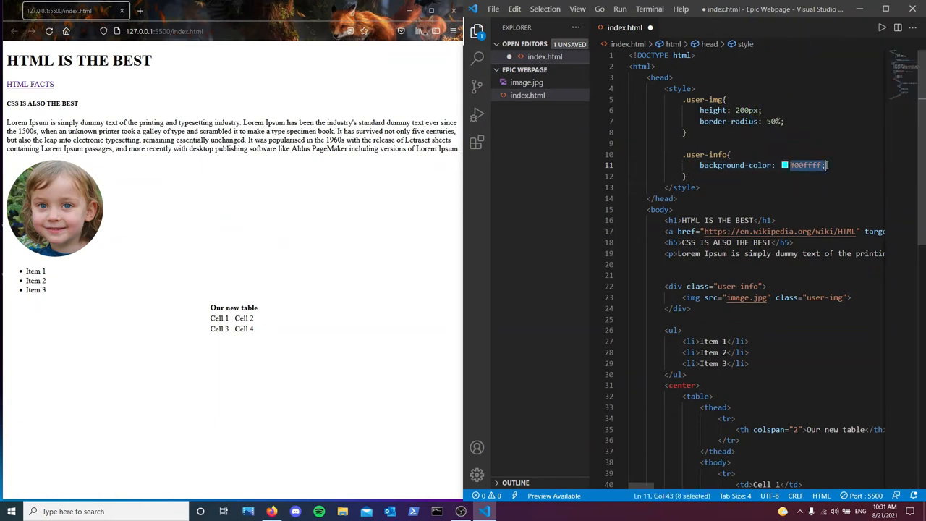
{"action": "key", "text": "Delete"}
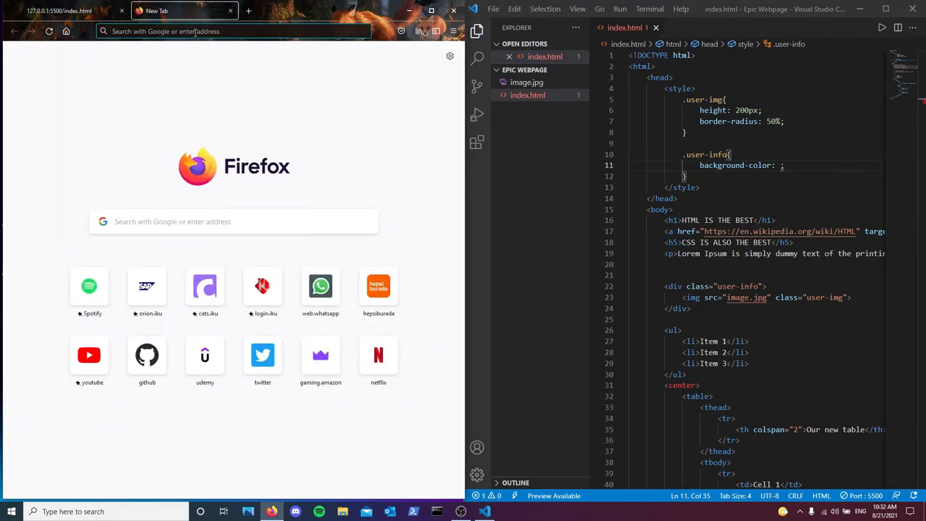
- Copy hex #535c68 from Flat UI Colors' Aussie Palette into .user-info's background-color
{"action": "type", "text": "flatuicolors.com"}
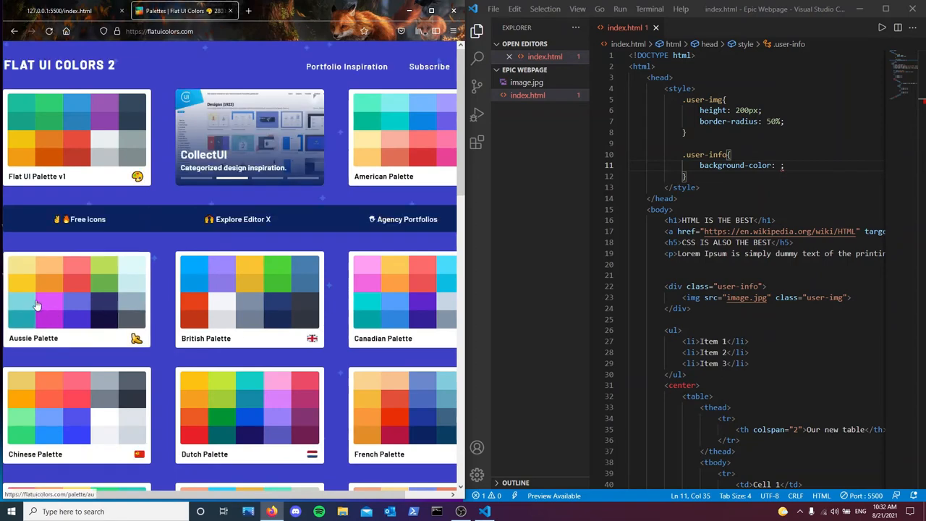
{"action": "left_click", "coordinate": [75, 297]}
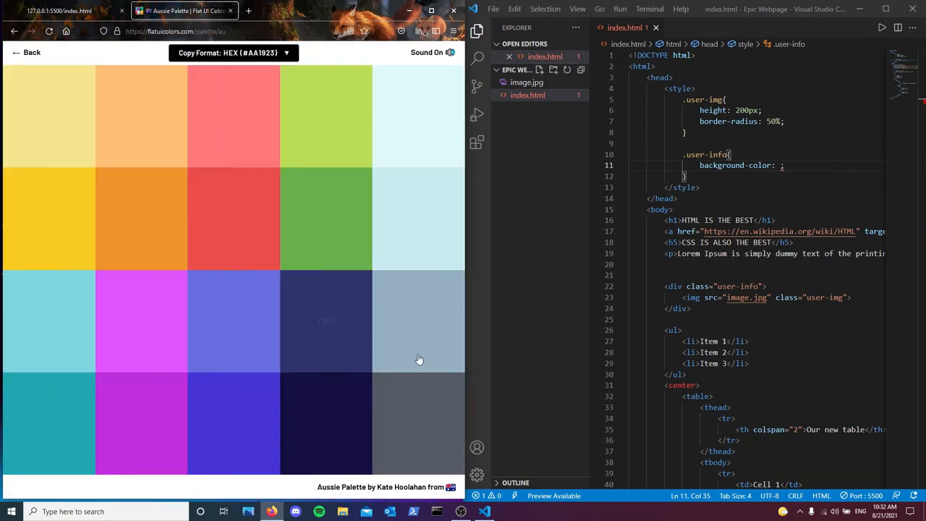
{"action": "mouse_move", "coordinate": [336, 340]}
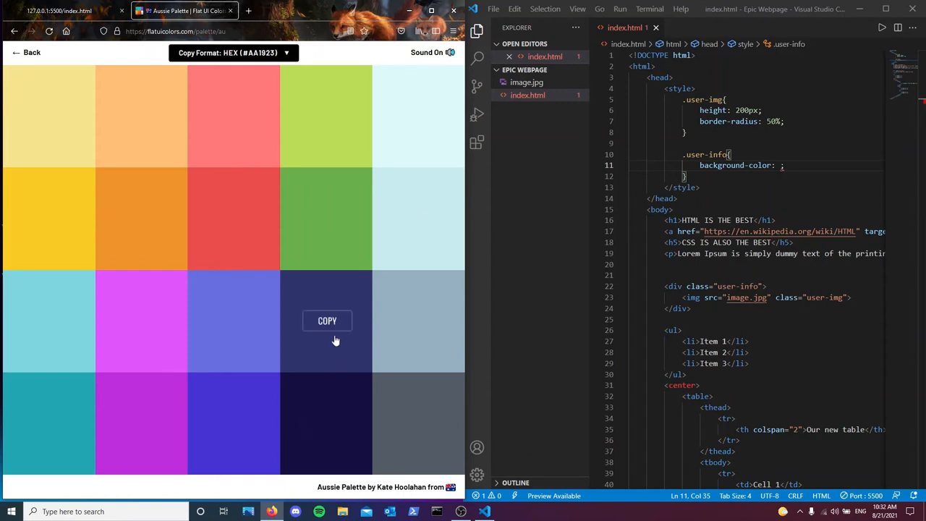
{"action": "left_click", "coordinate": [327, 321]}
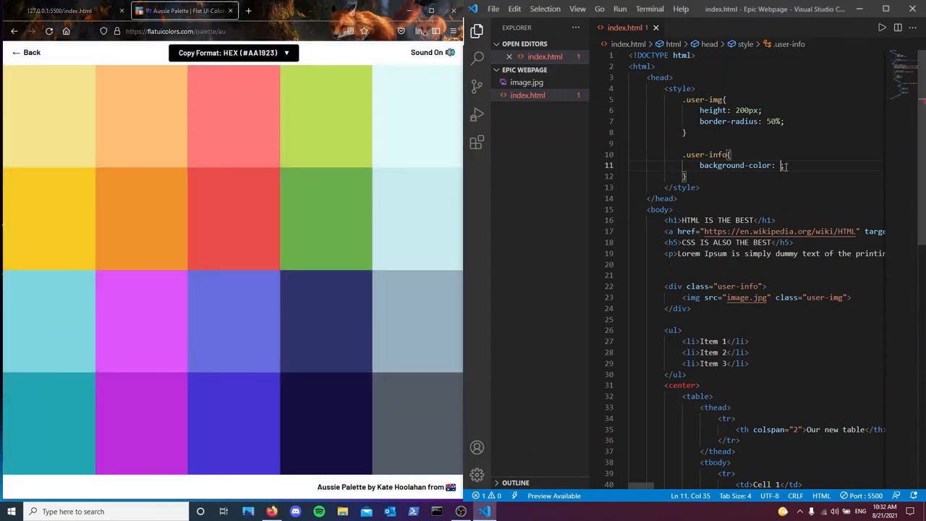
{"action": "type", "text": "#535c68;"}
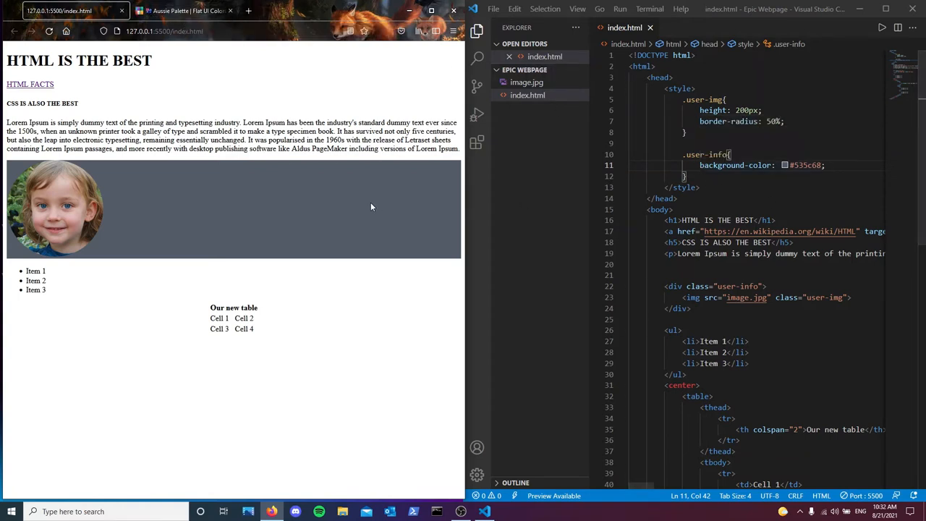
{"action": "mouse_move", "coordinate": [339, 199]}
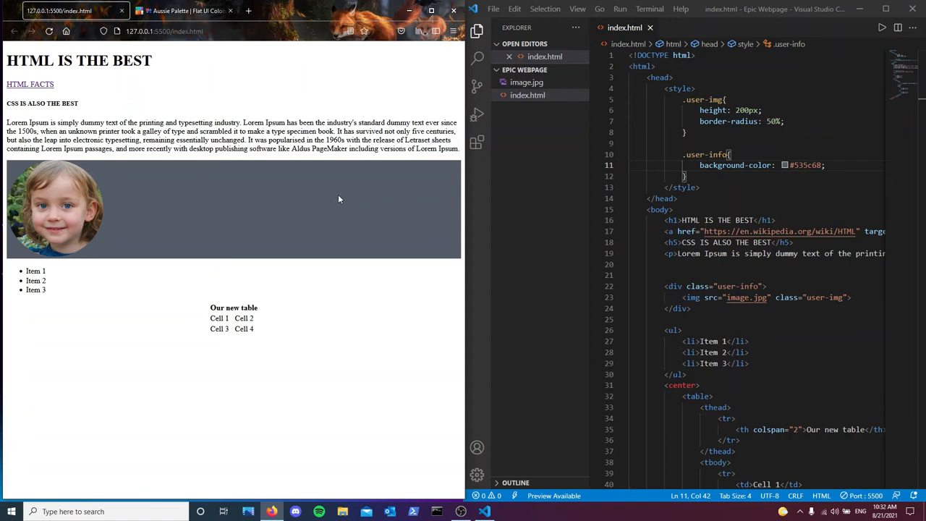
{"action": "mouse_move", "coordinate": [166, 185]}
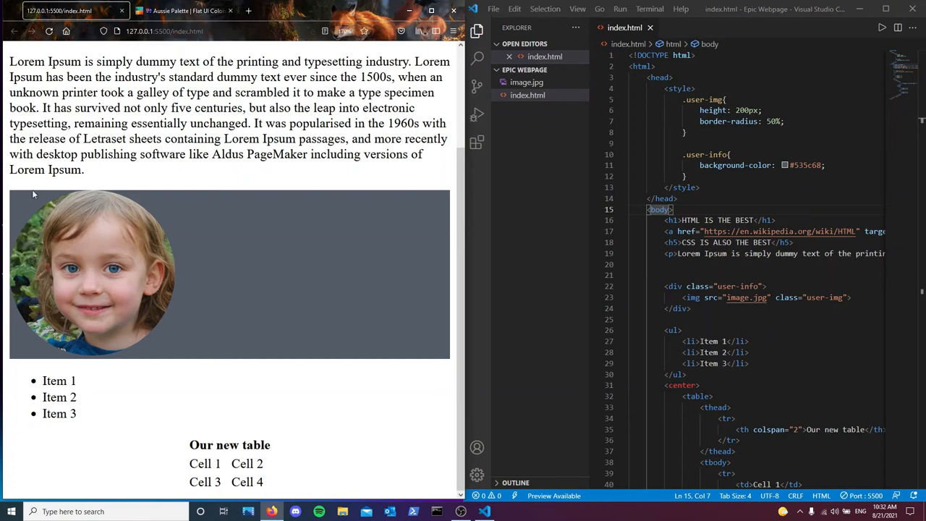
{"action": "mouse_move", "coordinate": [9, 211]}
{"action": "type", "text": "*{"}
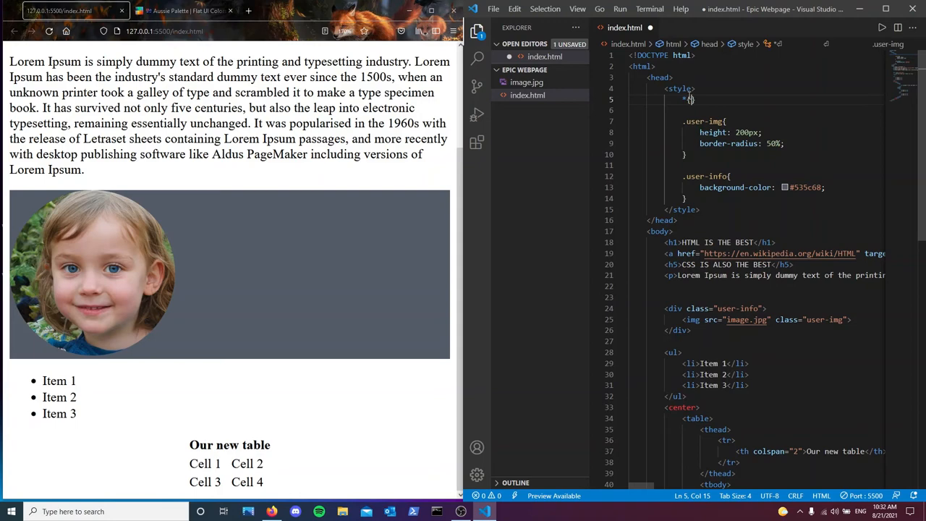
- Zero margin and padding on all elements with a universal * rule
{"action": "type", "text": "margin: ;"}
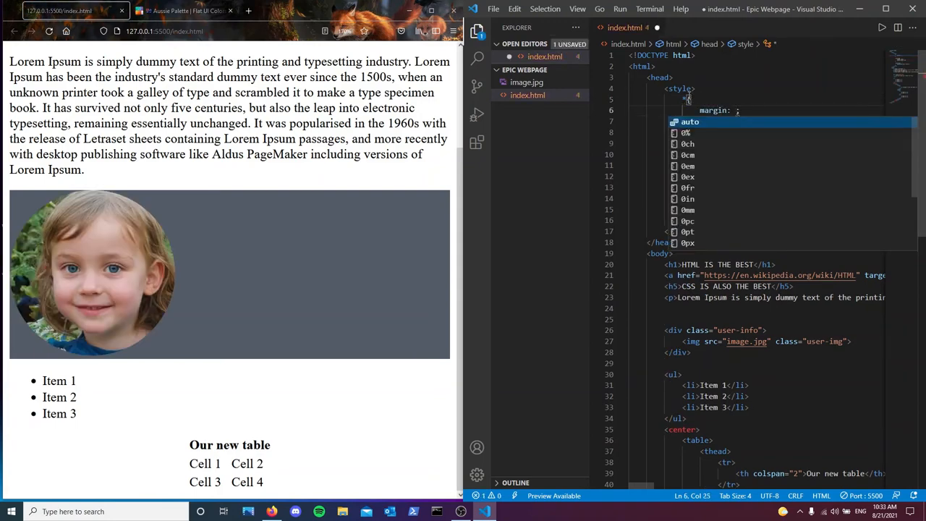
{"action": "type", "text": "0"}
{"action": "type", "text": "padding: 0;"}
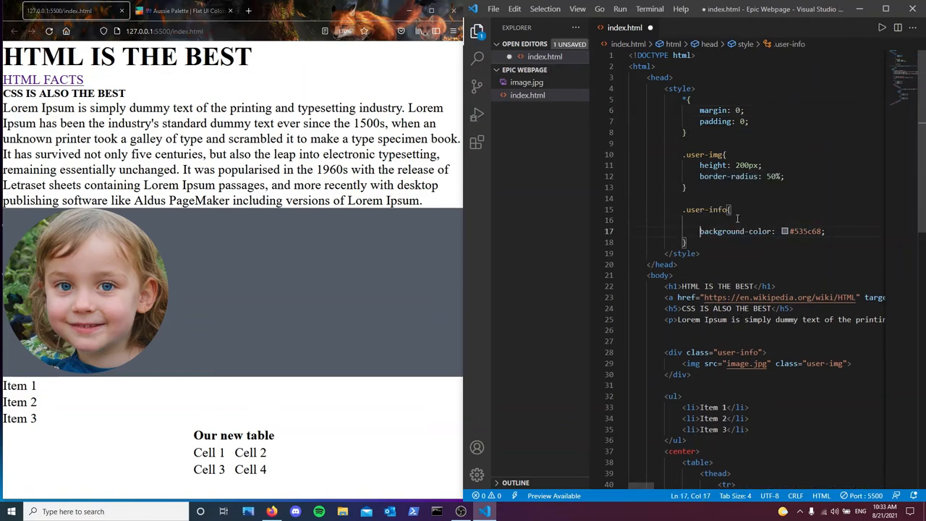
- Give .user-info a #535c68 background colour and a 25px margin-top
{"action": "type", "text": "margin:"}
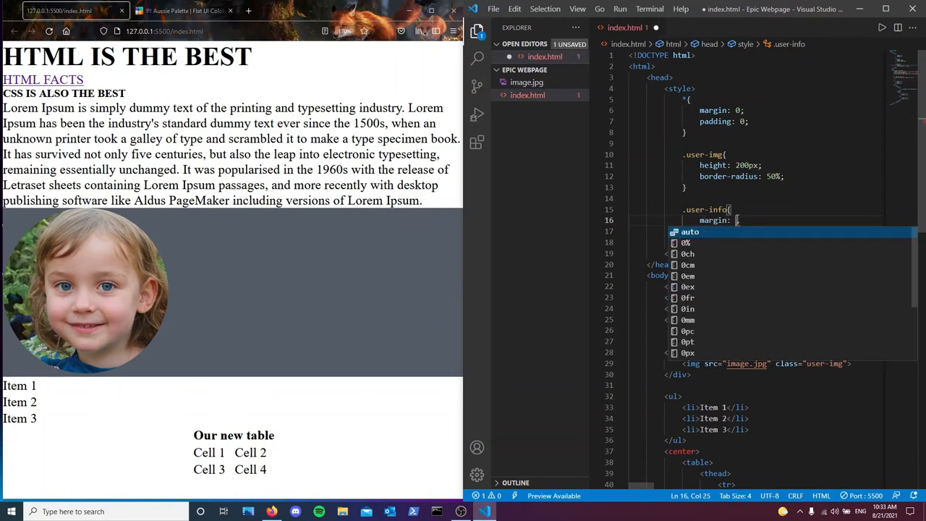
{"action": "type", "text": "background-color: #535c68;"}
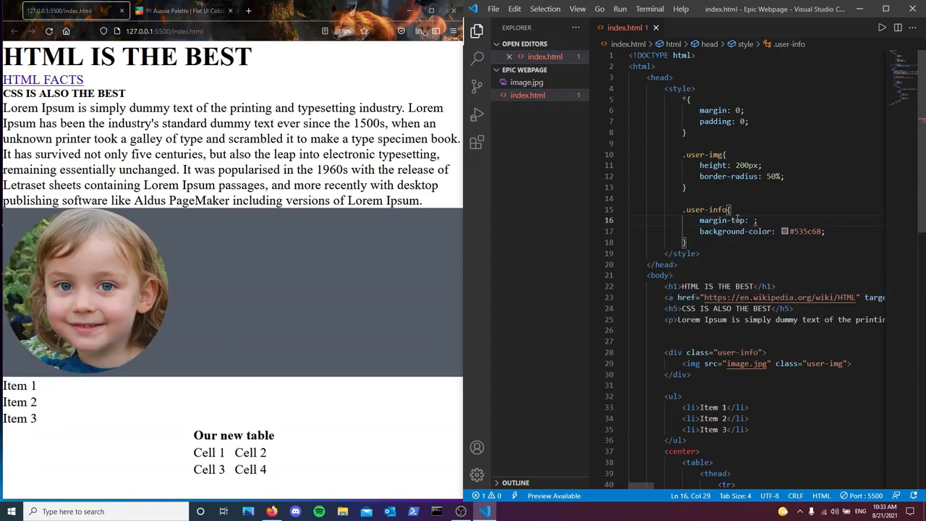
{"action": "type", "text": "25px"}
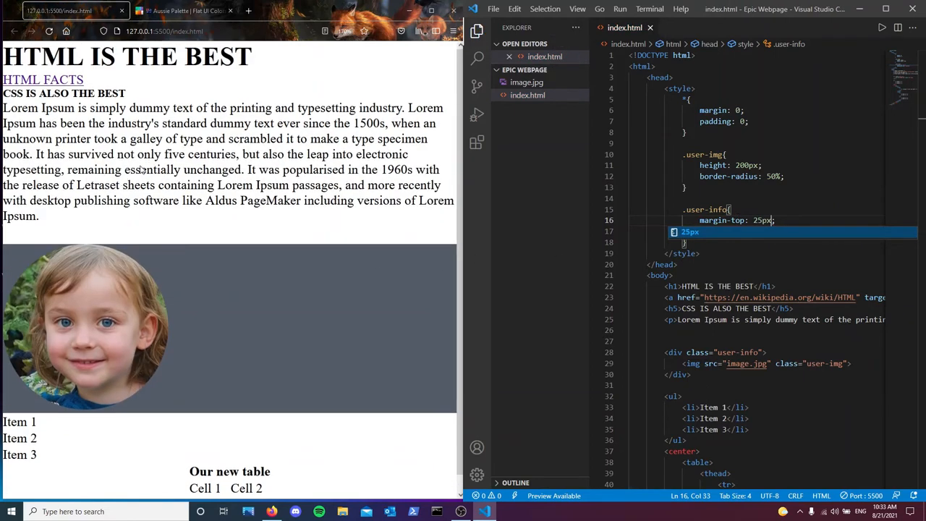
{"action": "mouse_move", "coordinate": [721, 234]}
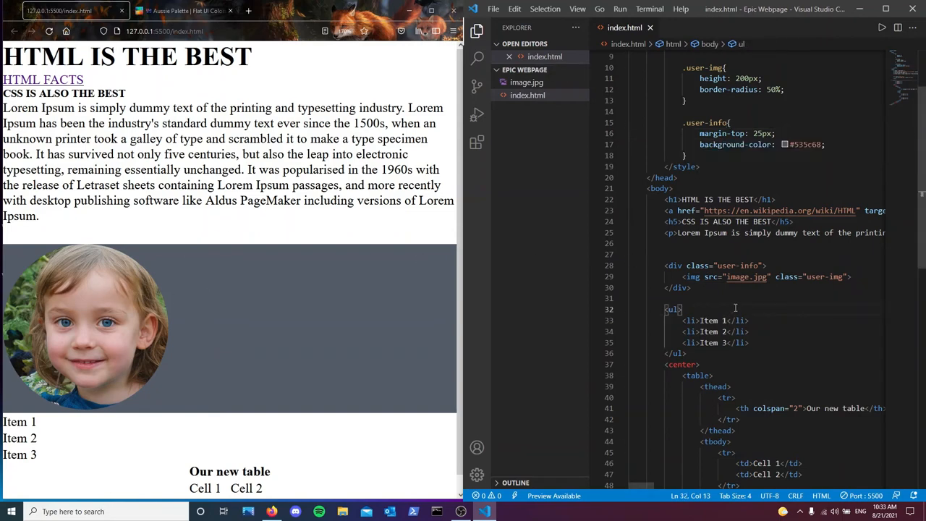
- Add padding: 10px to the .user-info rule
{"action": "scroll", "scroll_direction": "down", "scroll_amount": 3}
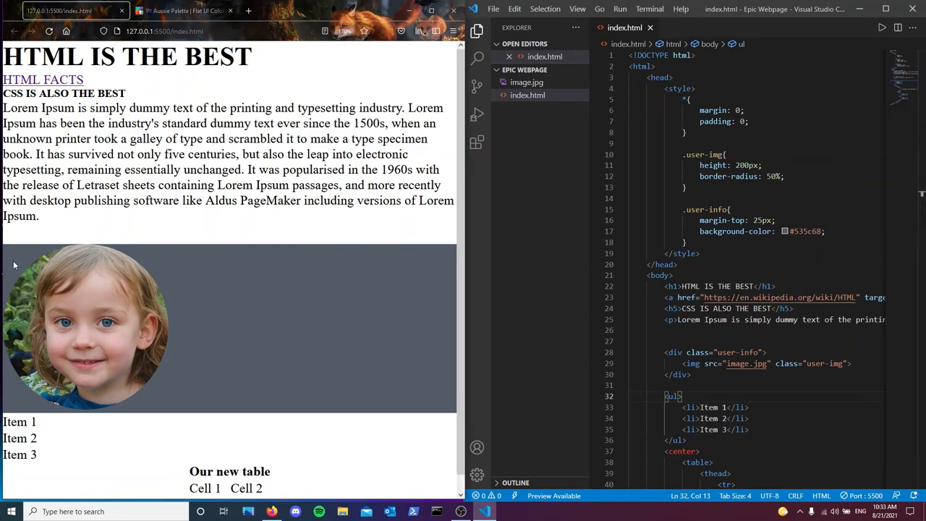
{"action": "mouse_move", "coordinate": [173, 302]}
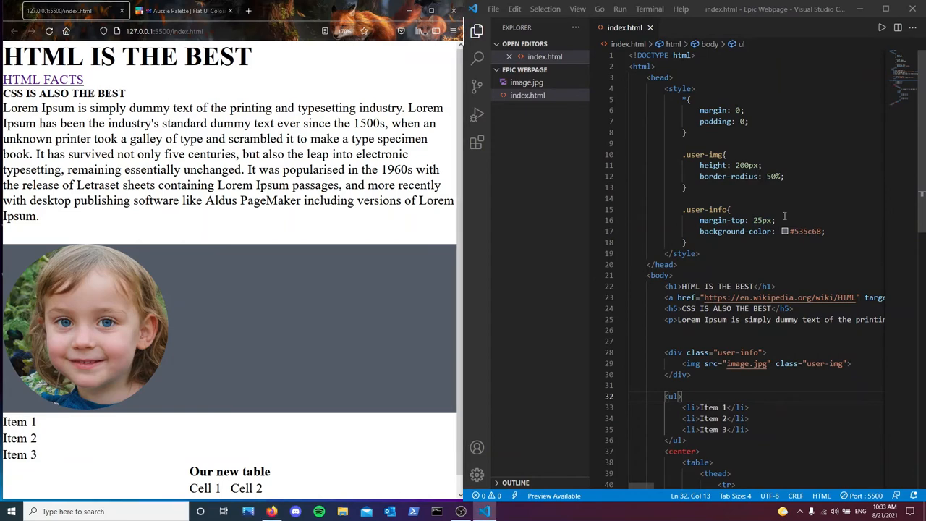
{"action": "type", "text": "padding: 10px;"}
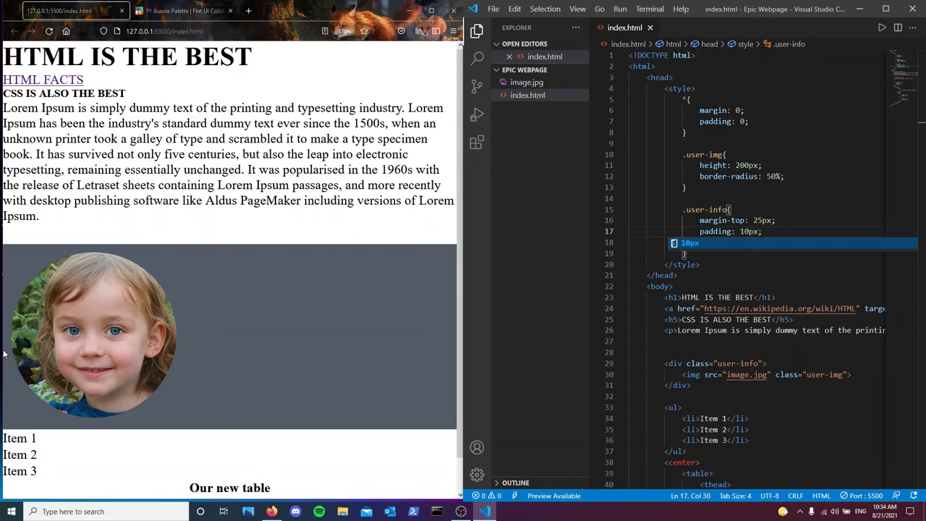
{"action": "mouse_move", "coordinate": [66, 324]}
{"action": "type", "text": "background-color: #535c68;"}
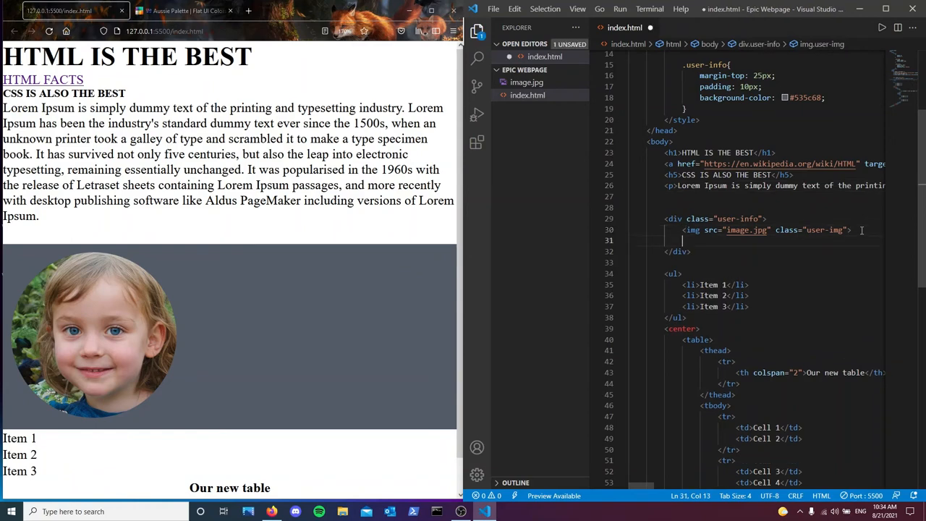
- Add an h2 heading 'USERNAME : HTMLFAN_2099' below the image in the user-info div
{"action": "type", "text": "h1"}
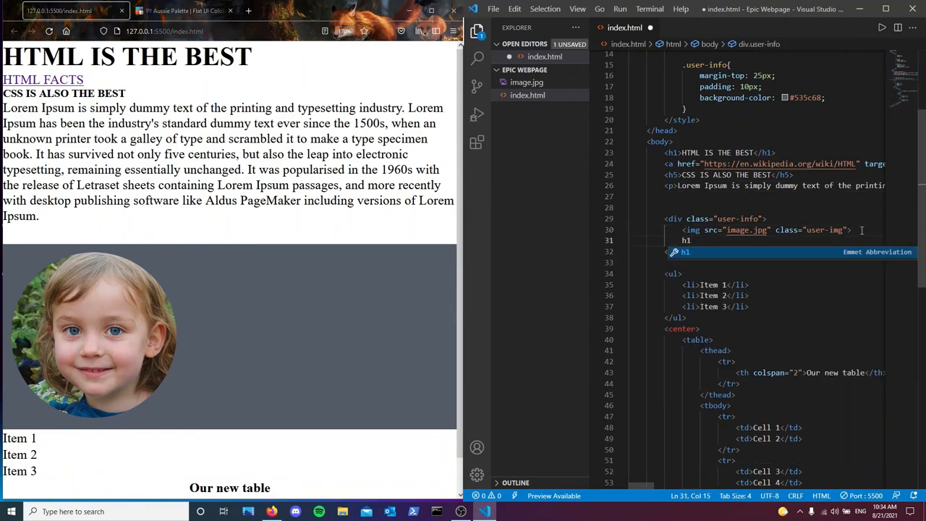
{"action": "type", "text": "U</h1>"}
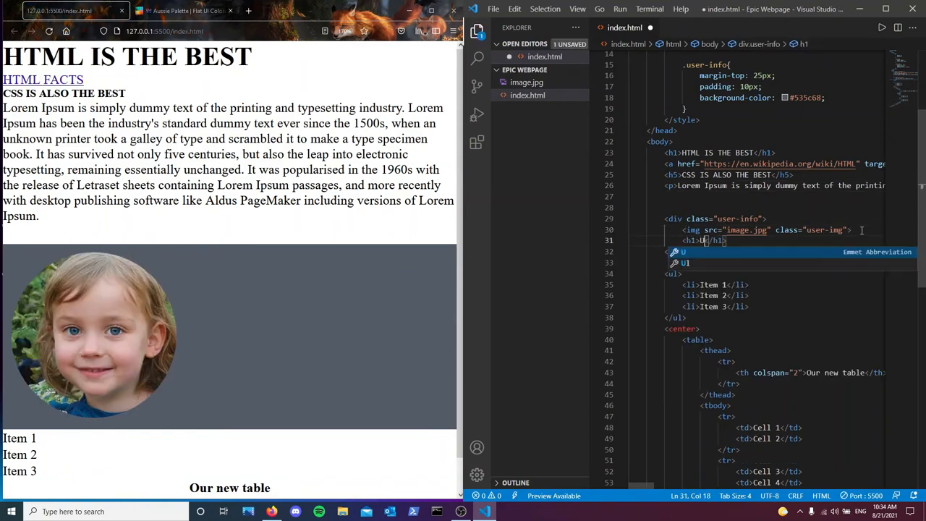
{"action": "type", "text": "SERNAME:"}
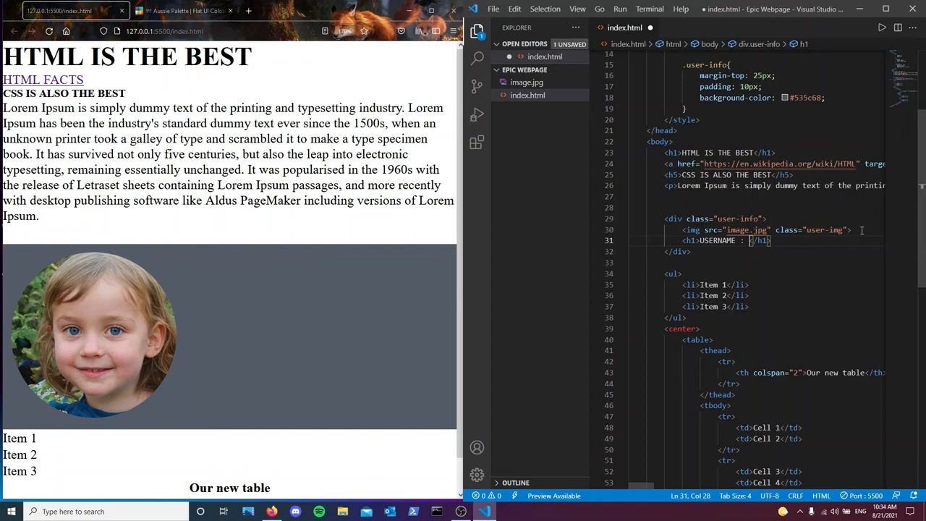
{"action": "type", "text": "HTM"}
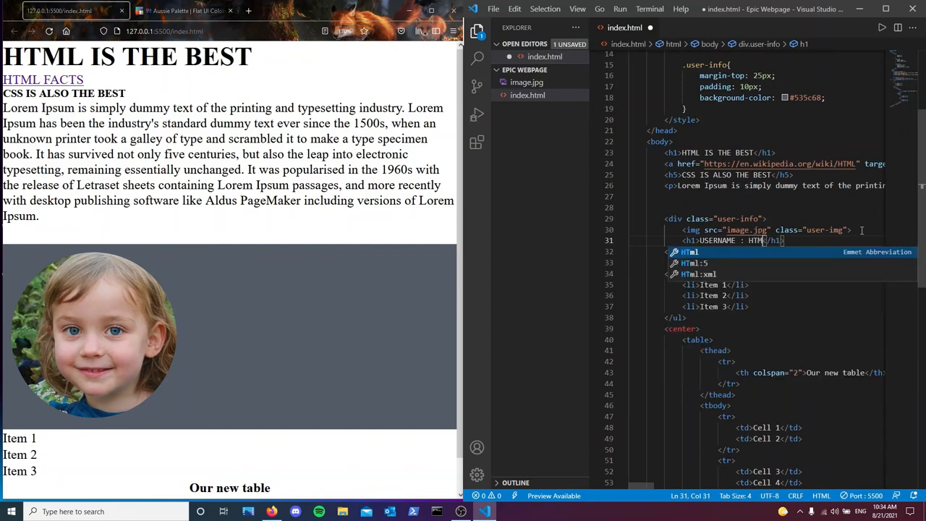
{"action": "type", "text": "FAN"}
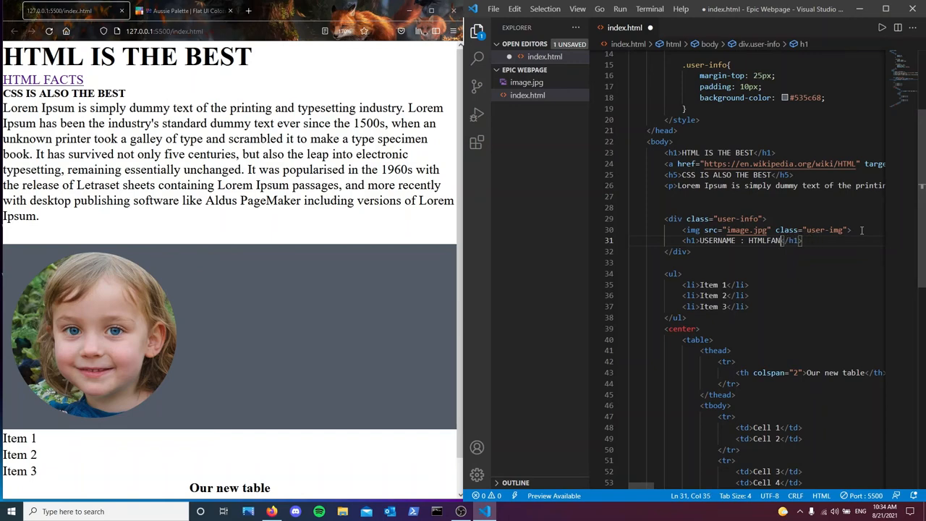
{"action": "type", "text": "_2099"}
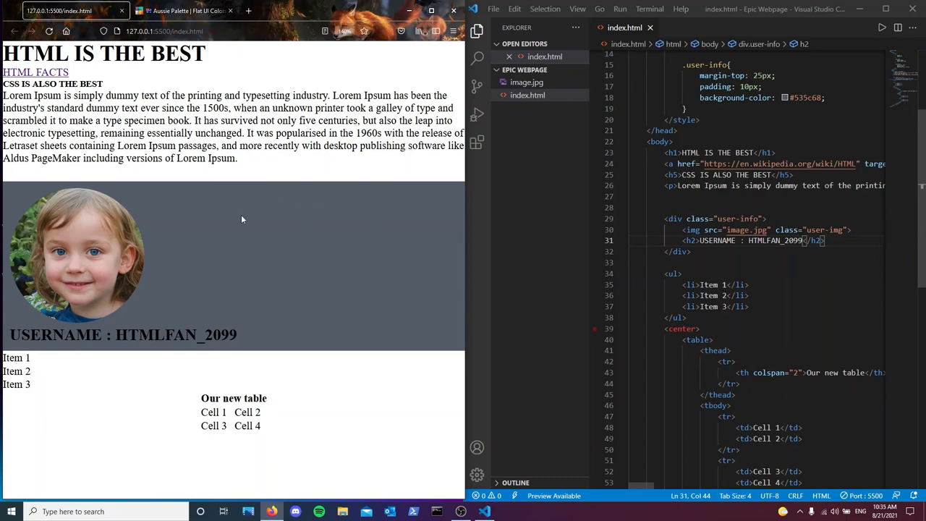
{"action": "mouse_move", "coordinate": [346, 230]}
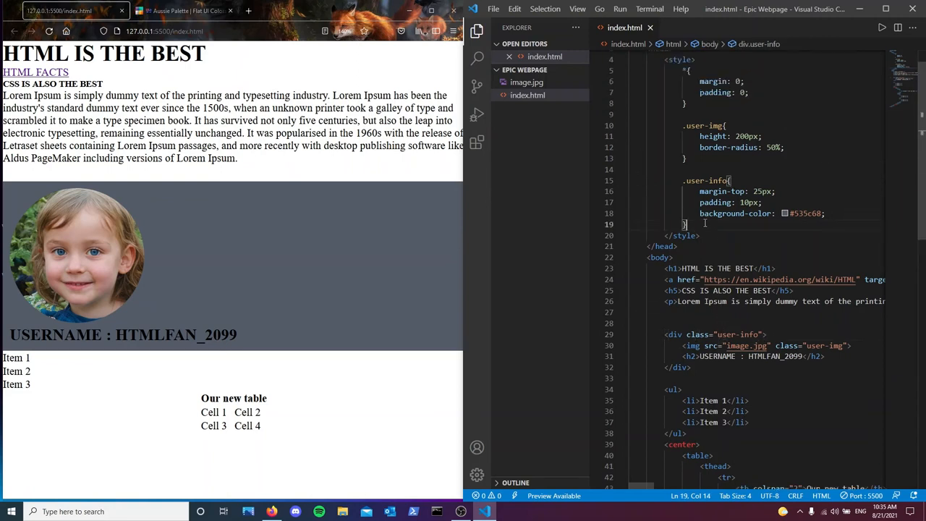
- Add a .user-info h2 rule with float: right
{"action": "key", "text": "enter"}
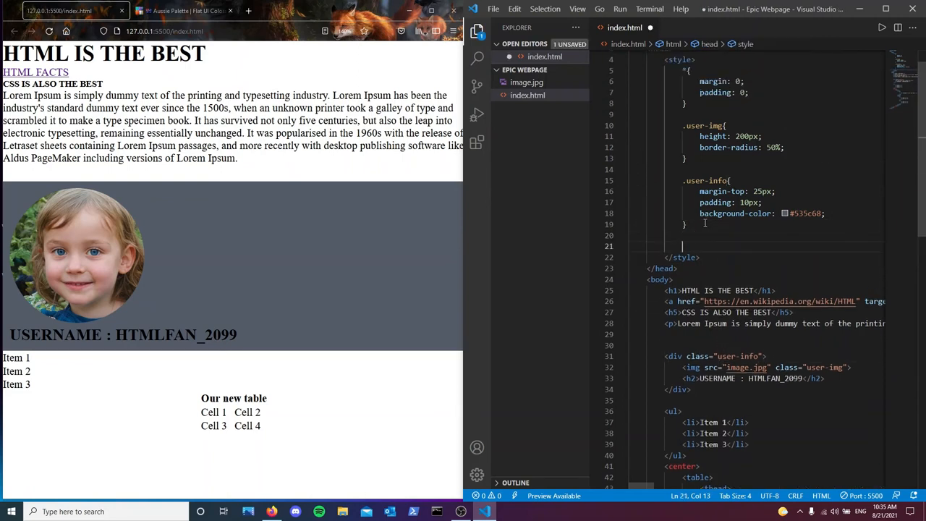
{"action": "type", "text": ".user-"}
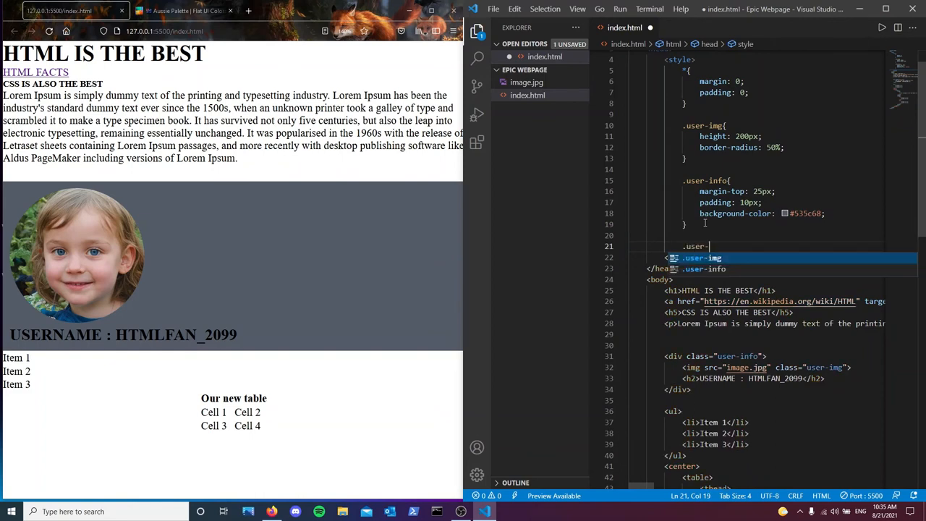
{"action": "type", "text": "info"}
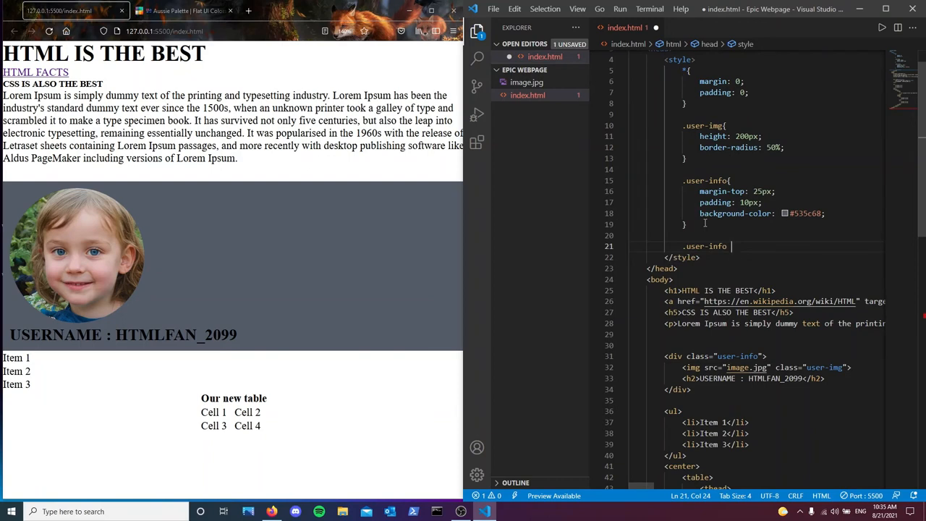
{"action": "type", "text": "h2"}
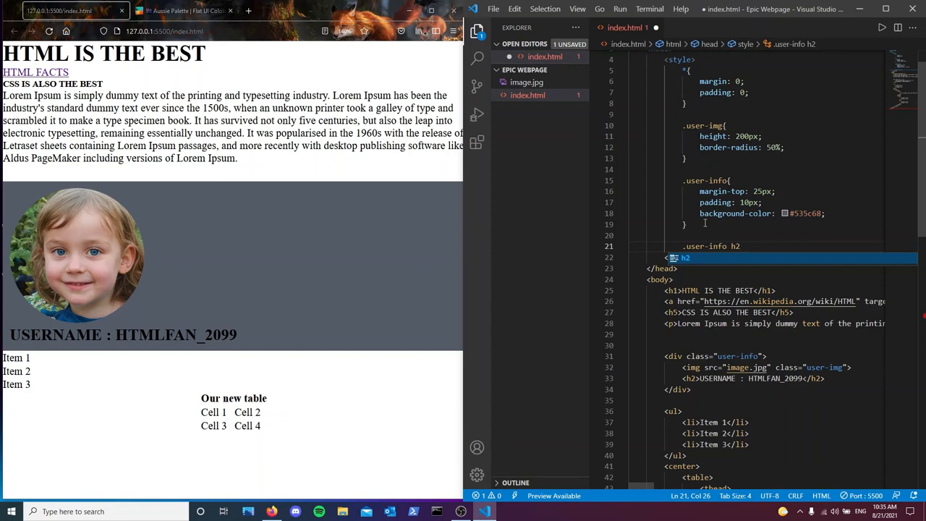
{"action": "type", "text": "{"}
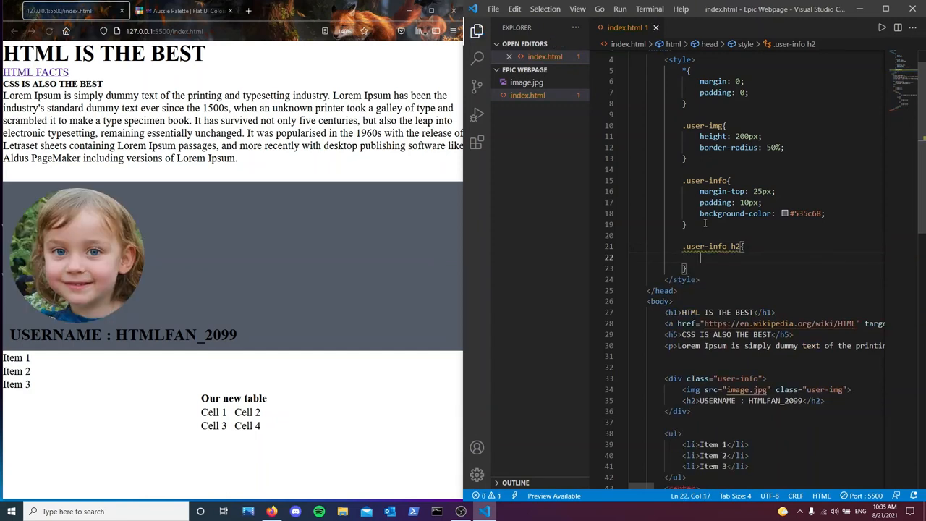
{"action": "type", "text": "float: ;"}
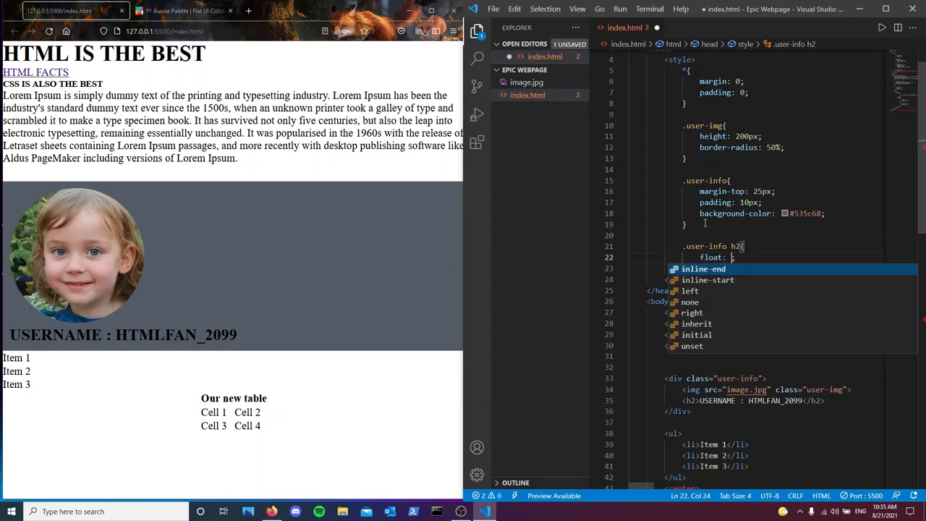
{"action": "type", "text": "right"}
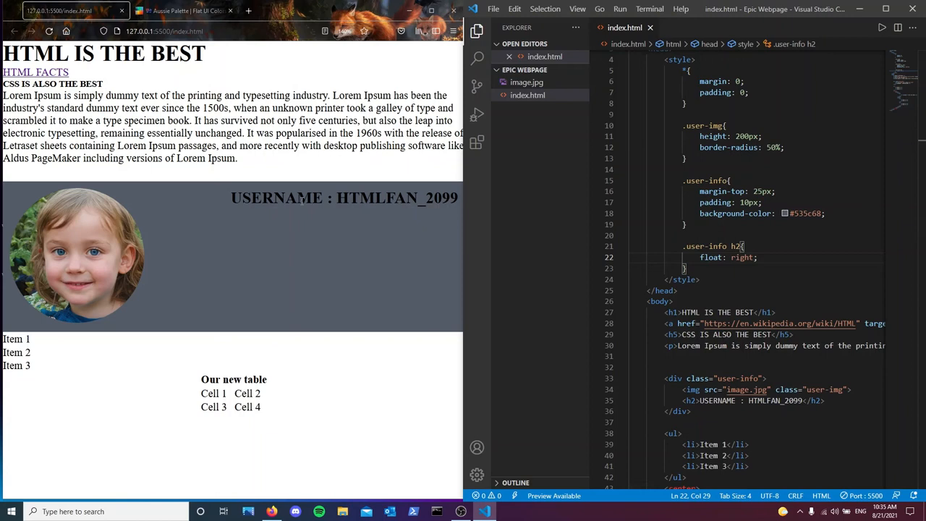
{"action": "mouse_move", "coordinate": [312, 211]}
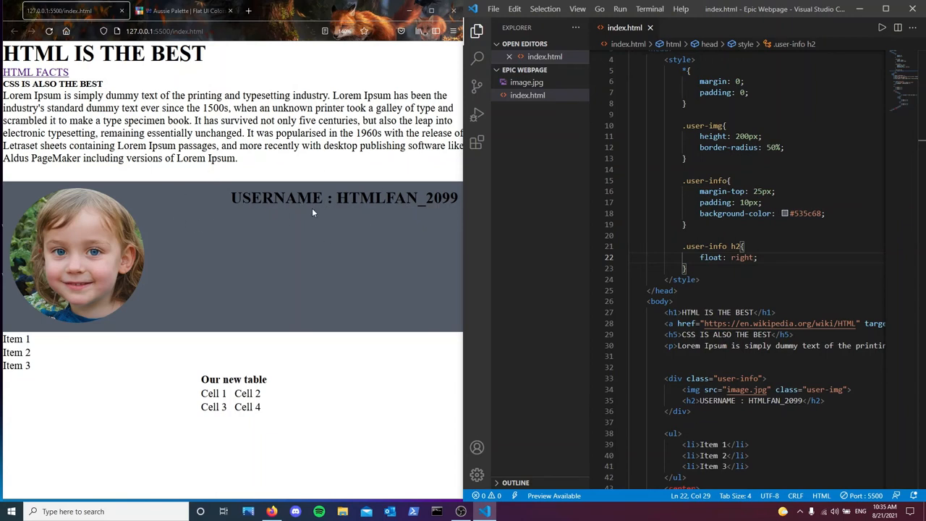
{"action": "mouse_move", "coordinate": [338, 253]}
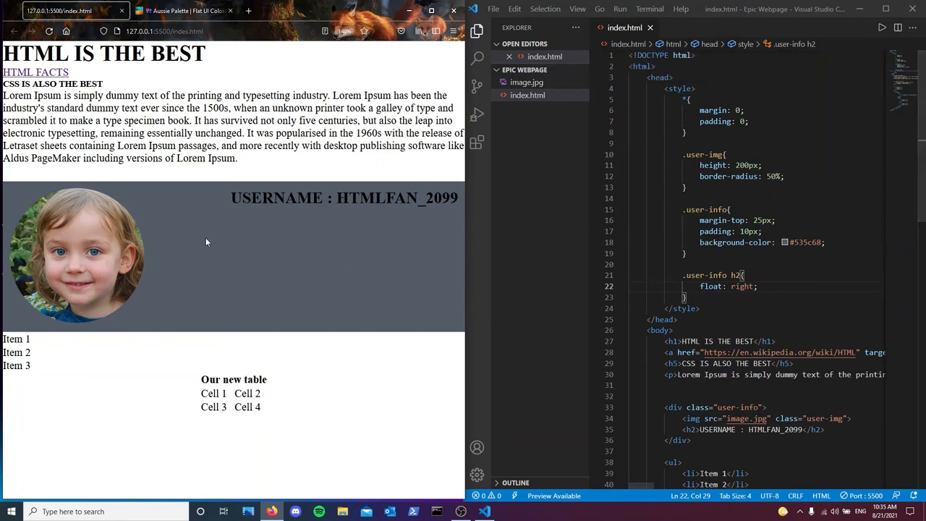
{"action": "mouse_move", "coordinate": [199, 341]}
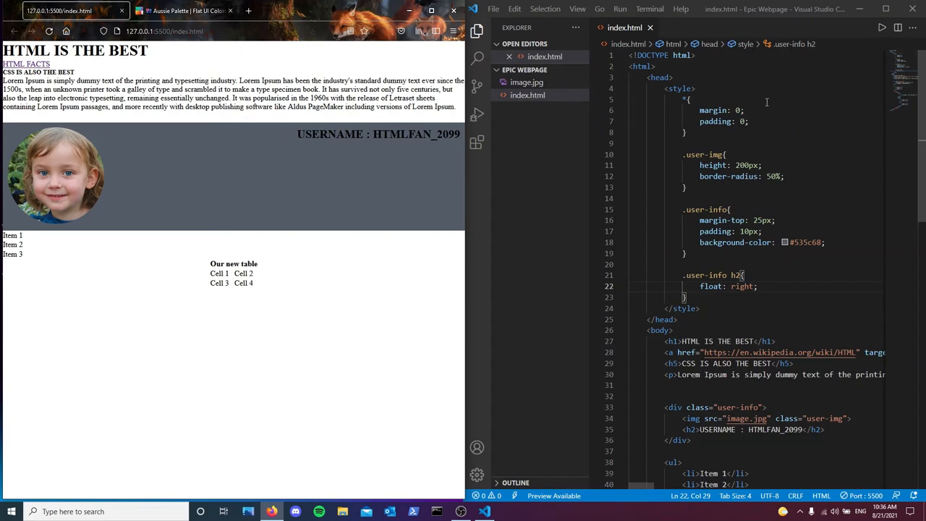
{"action": "mouse_move", "coordinate": [680, 81]}
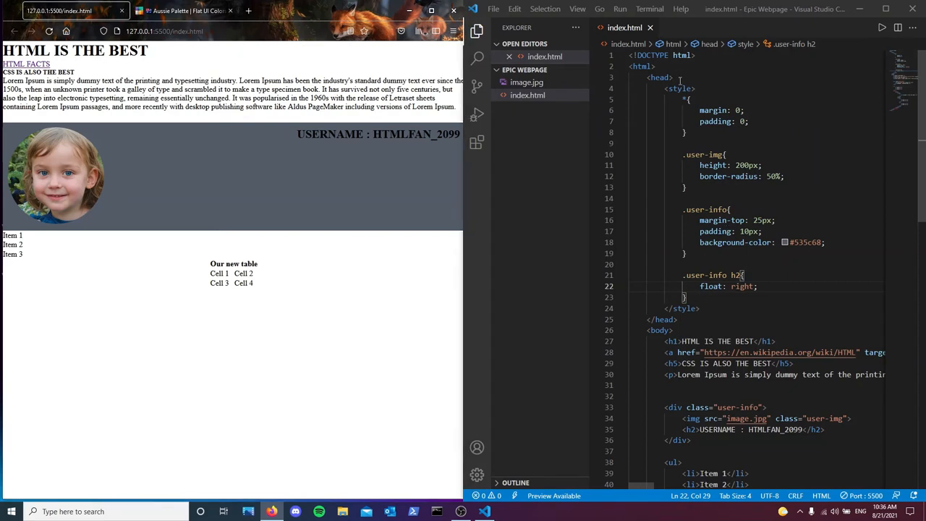
- Add a link tag to style.css at the top of the head
{"action": "left_click", "coordinate": [654, 78]}
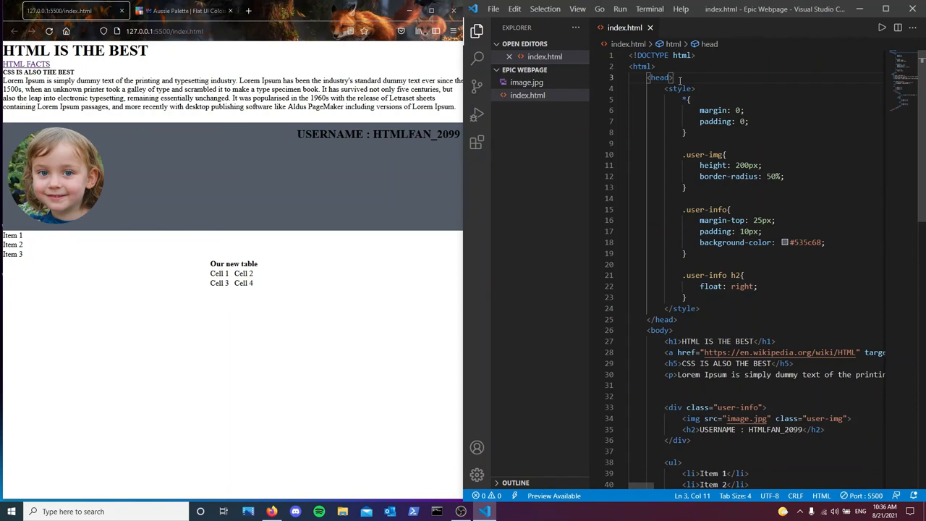
{"action": "type", "text": "link rel=\"stylesheet\" href=\"style.css\">"}
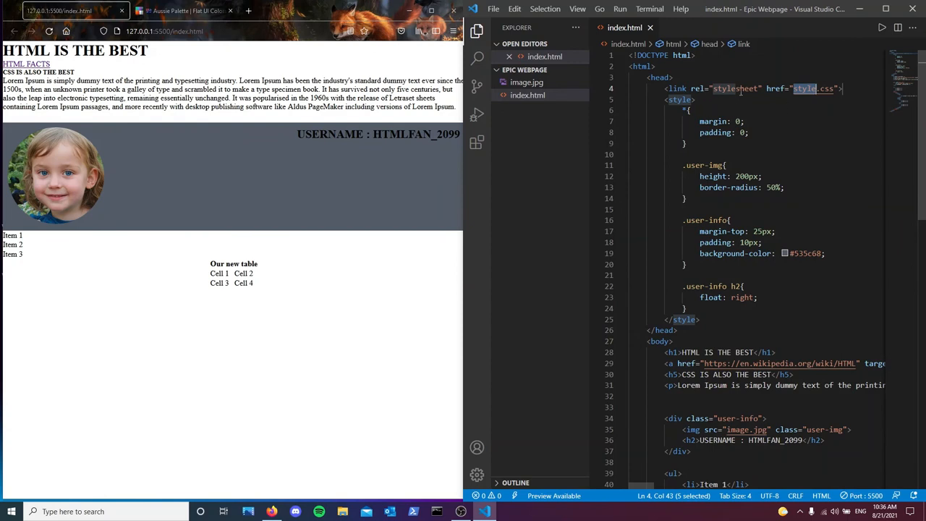
{"action": "mouse_move", "coordinate": [721, 101]}
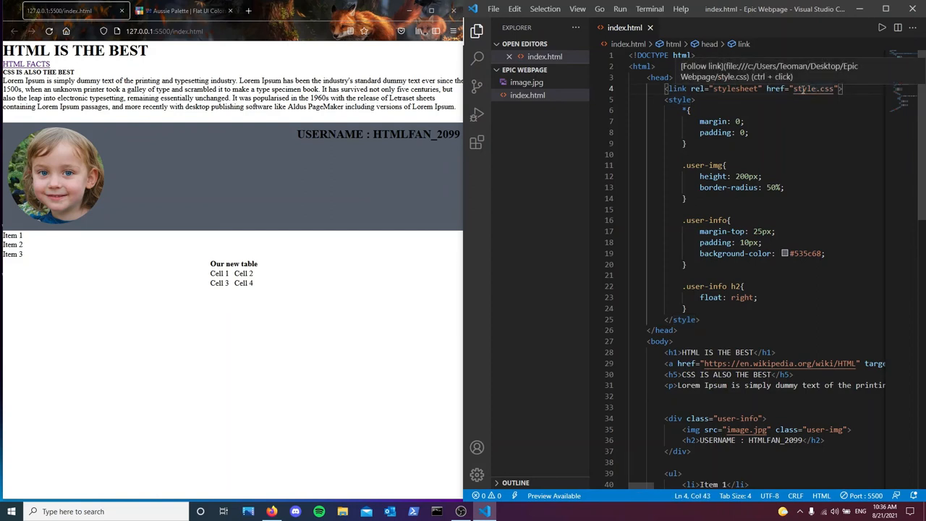
{"action": "mouse_move", "coordinate": [775, 92]}
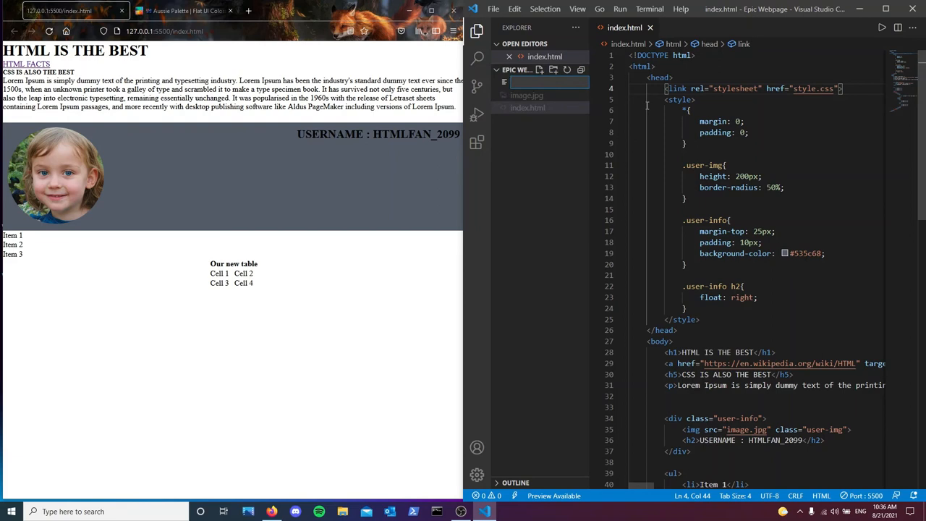
- Name the new file style.css, move the CSS rules into it and delete the empty style tags
{"action": "type", "text": "style."}
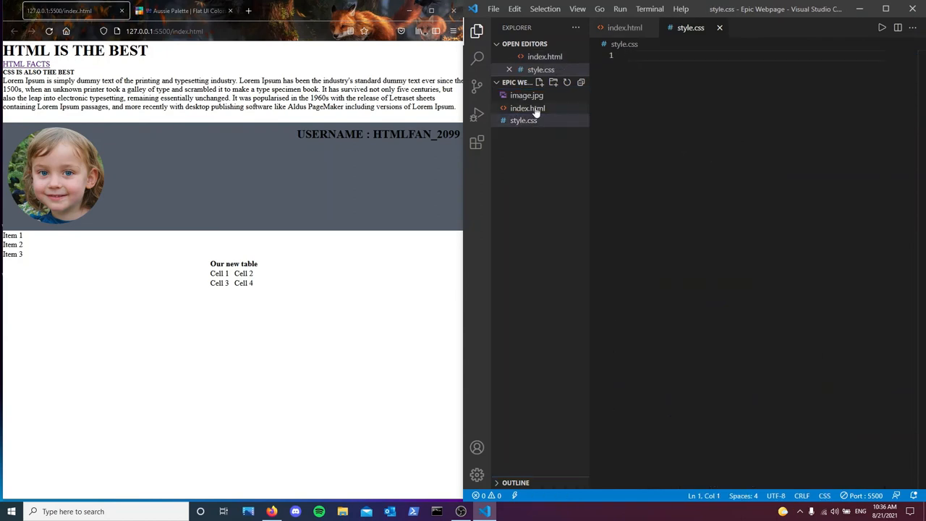
{"action": "left_click", "coordinate": [528, 107]}
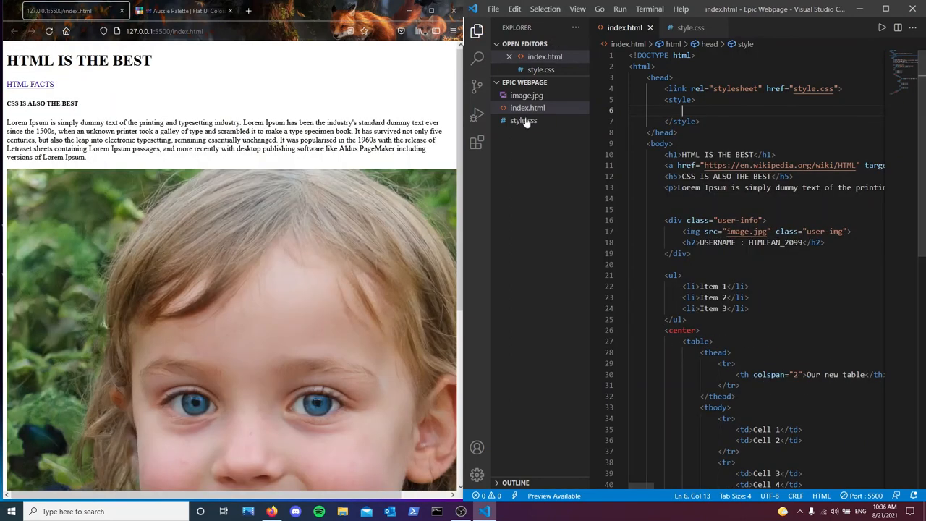
{"action": "left_click", "coordinate": [523, 120]}
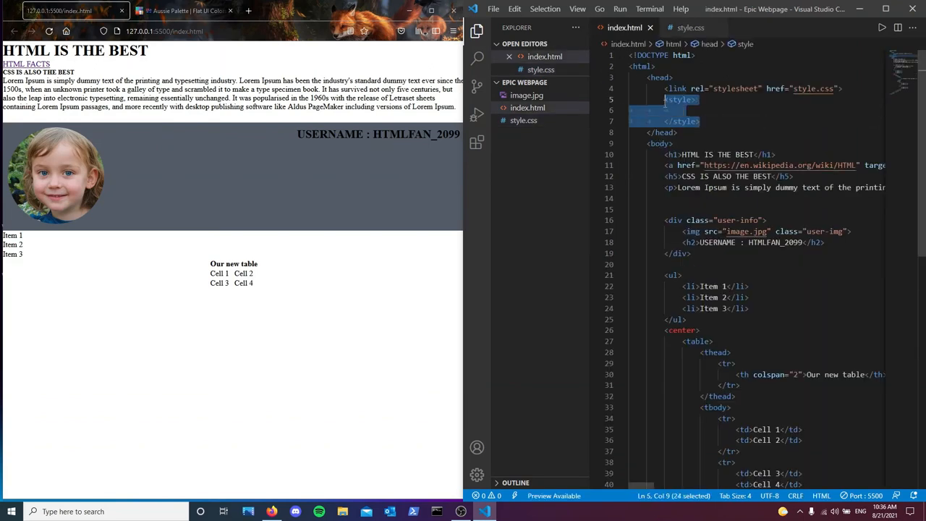
{"action": "key", "text": "Delete"}
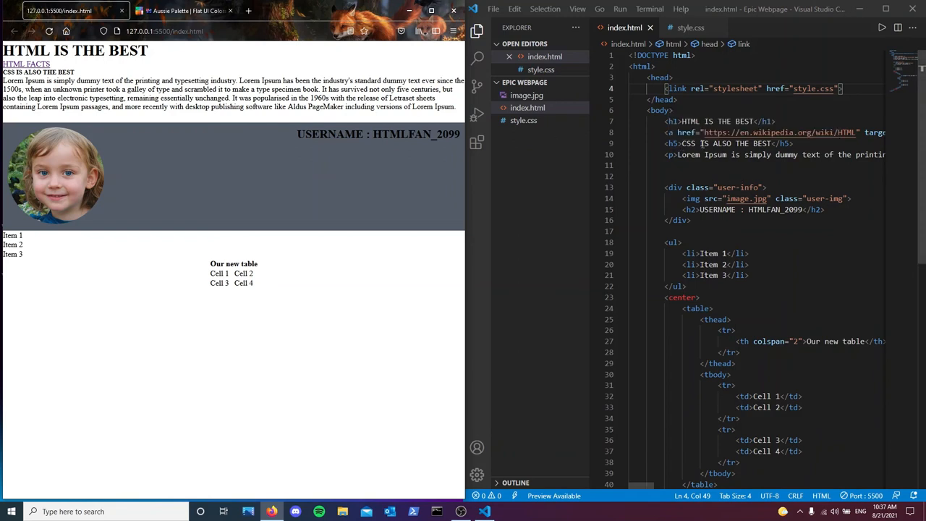
{"action": "mouse_move", "coordinate": [678, 154]}
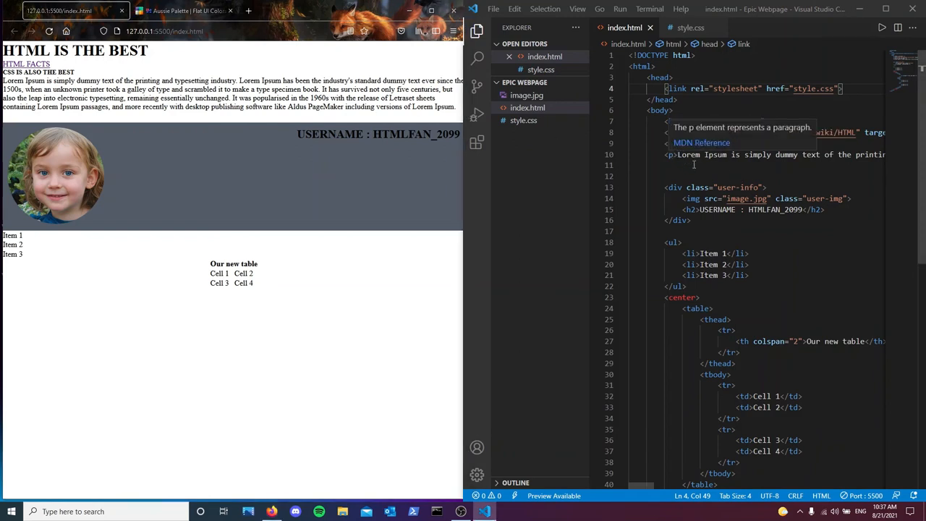
- Give the paragraph an inline text-align: justify style and wrap 'Lorem Ipsum' in b tags
{"action": "type", "text": "style"}
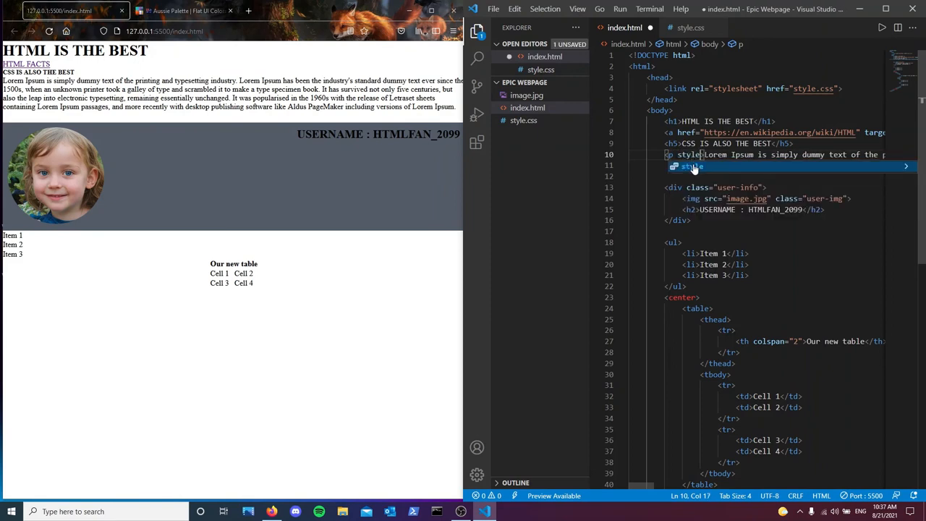
{"action": "type", "text": "text"}
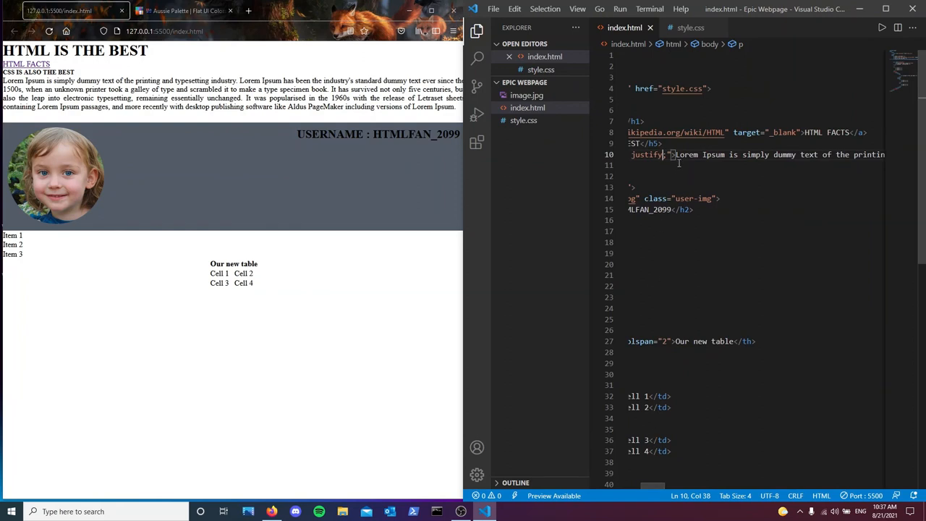
{"action": "type", "text": "<"}
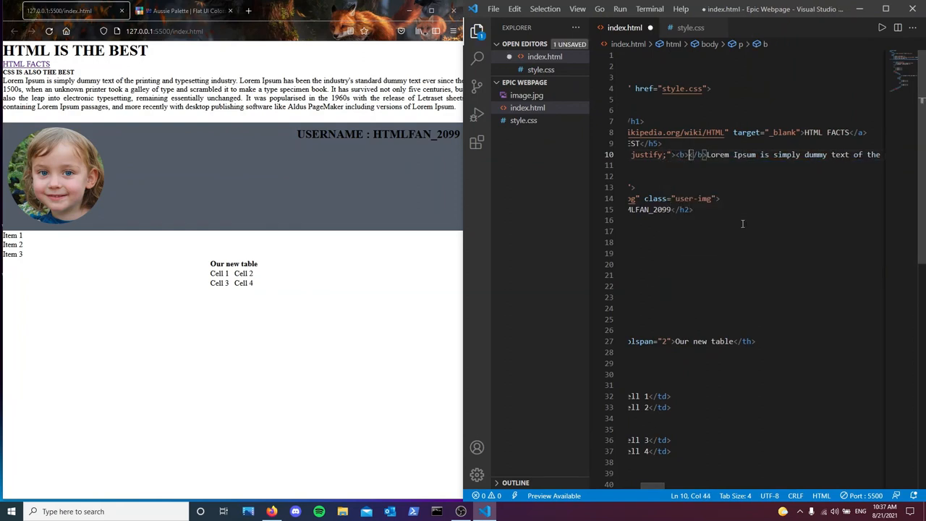
{"action": "double_click", "coordinate": [720, 154]}
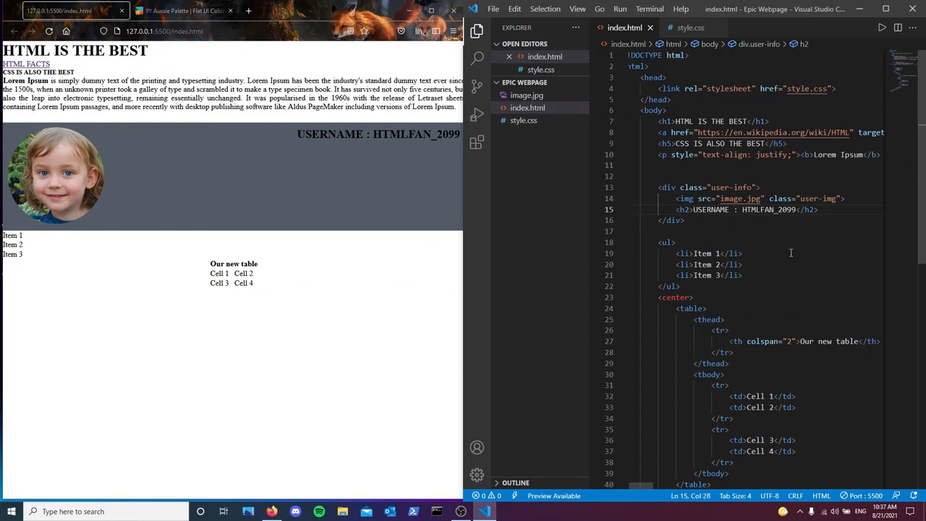
- Wrap HTMLFAN_2099 in u tags in the username heading and save
{"action": "type", "text": "<u></u>"}
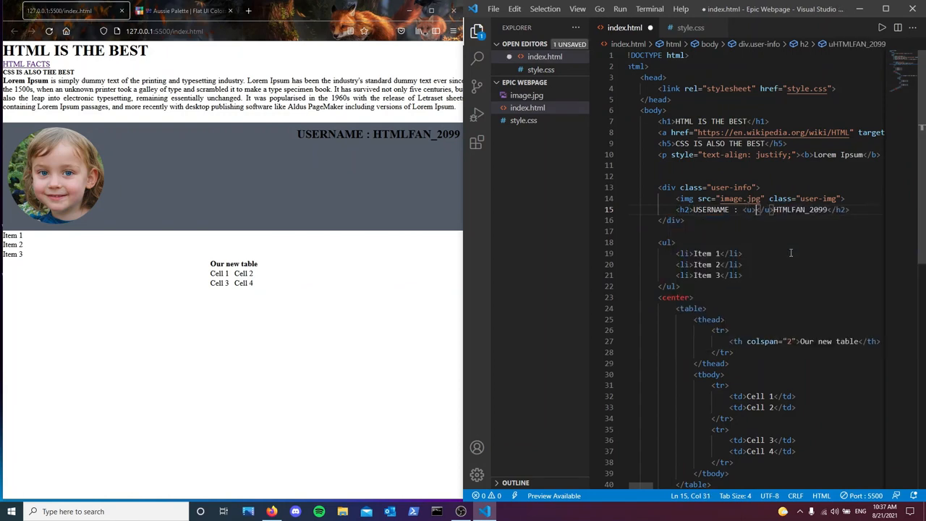
{"action": "double_click", "coordinate": [798, 209]}
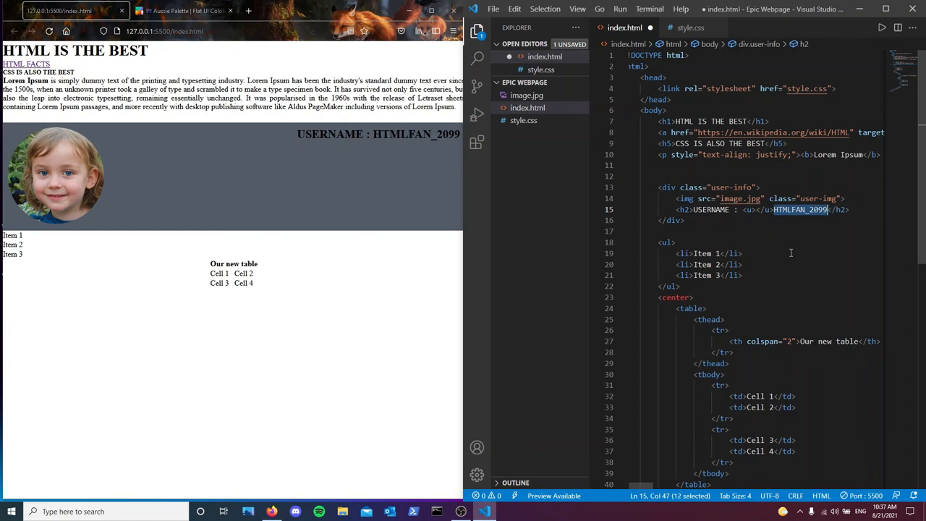
{"action": "key", "text": "Delete"}
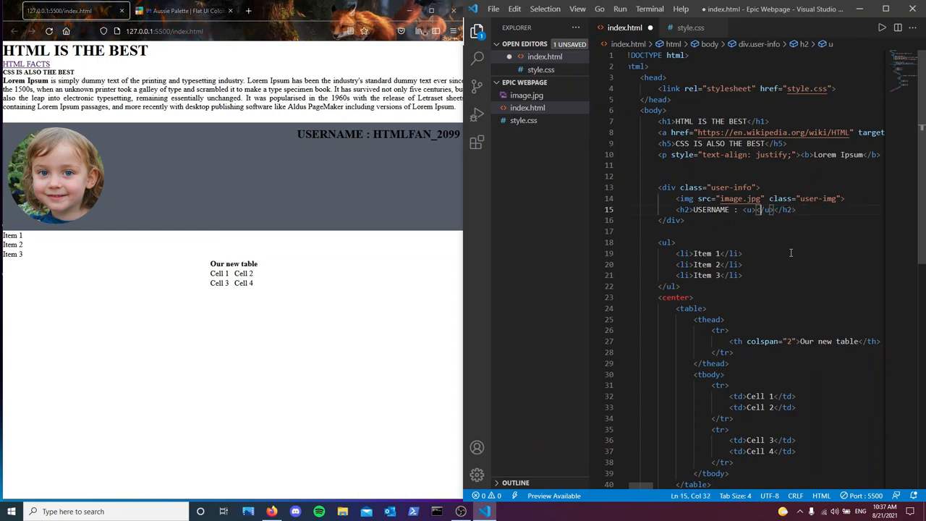
{"action": "type", "text": "HTMLFAN_2099"}
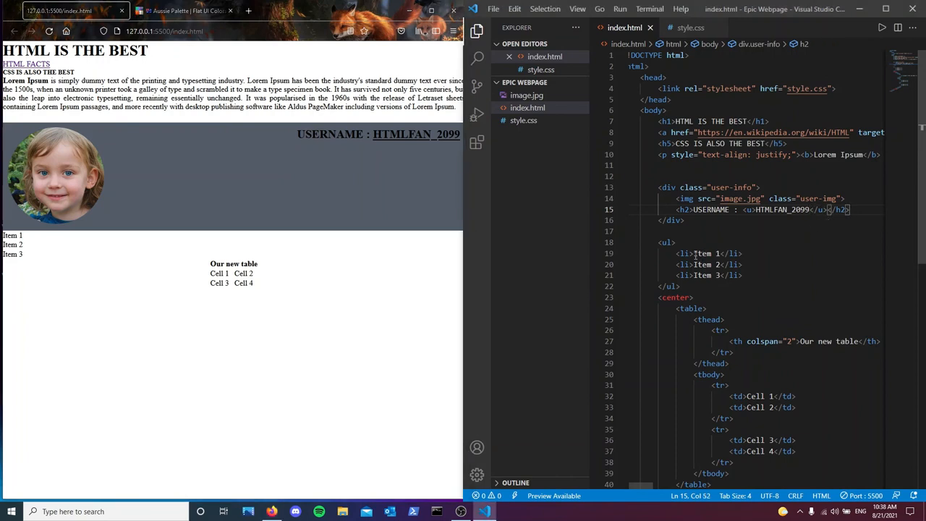
{"action": "left_click", "coordinate": [677, 253]}
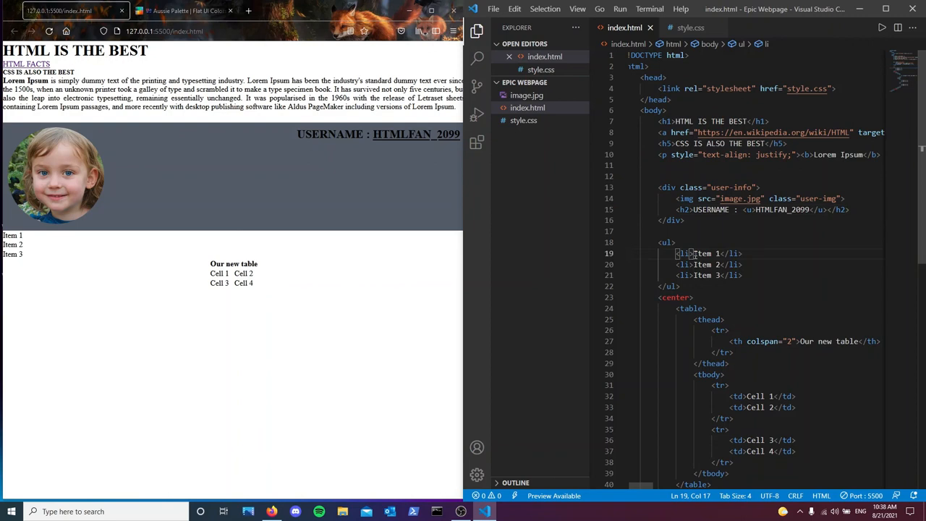